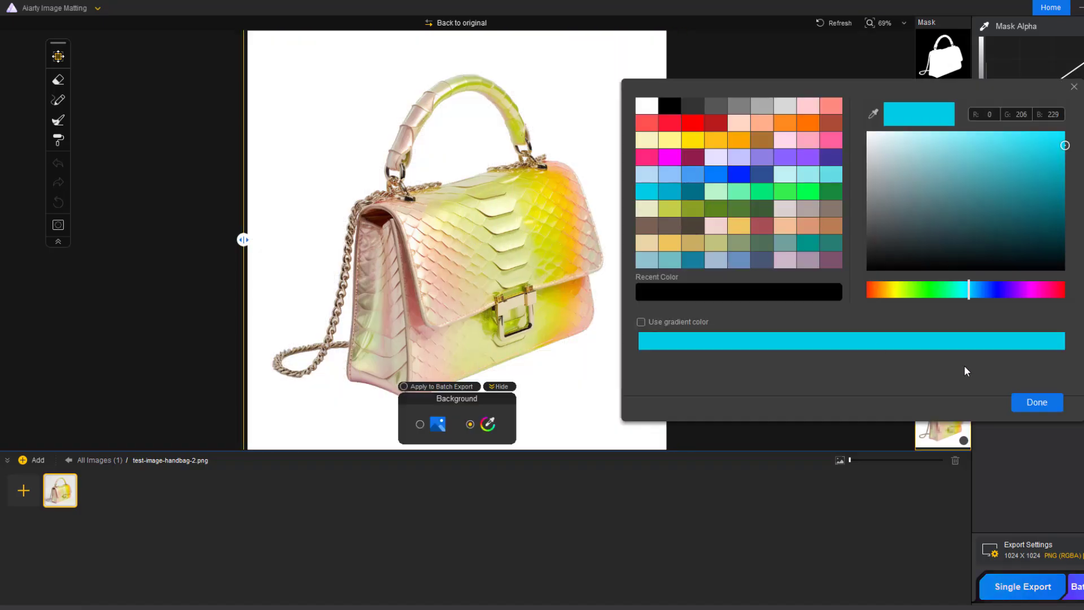
Clear the handbag image and add the portrait test-image-female-6.png as individual image files.
{"action": "left_click", "coordinate": [1035, 401]}
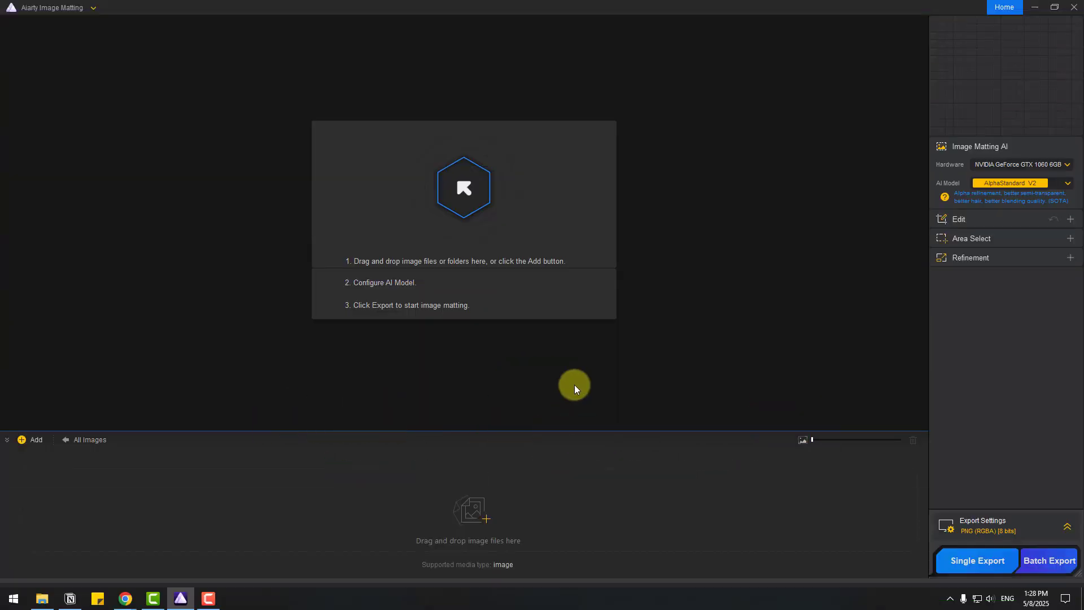
{"action": "mouse_move", "coordinate": [310, 222]}
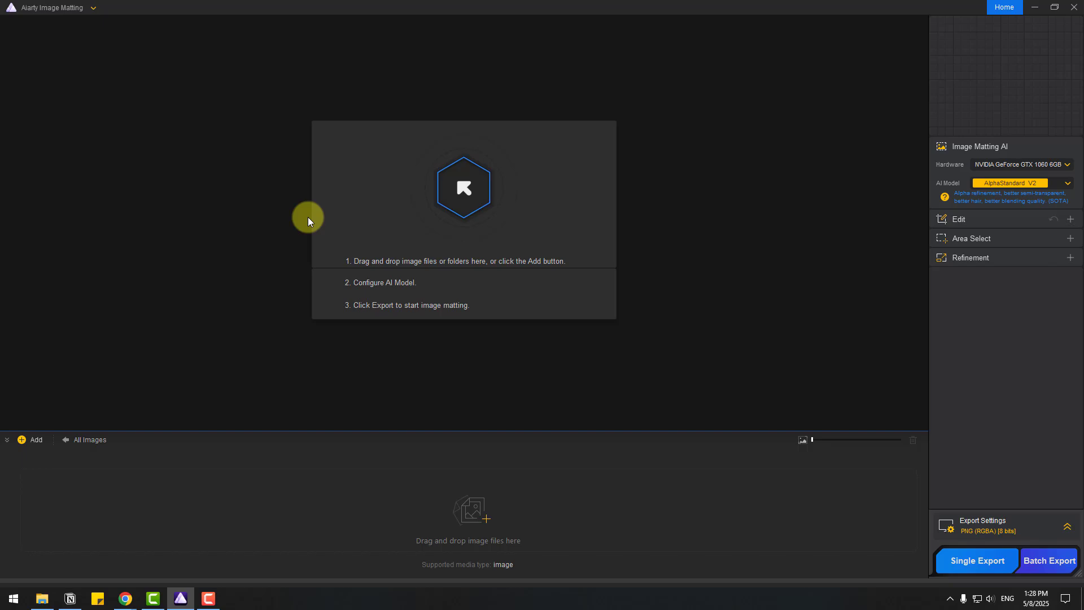
{"action": "mouse_move", "coordinate": [485, 228]}
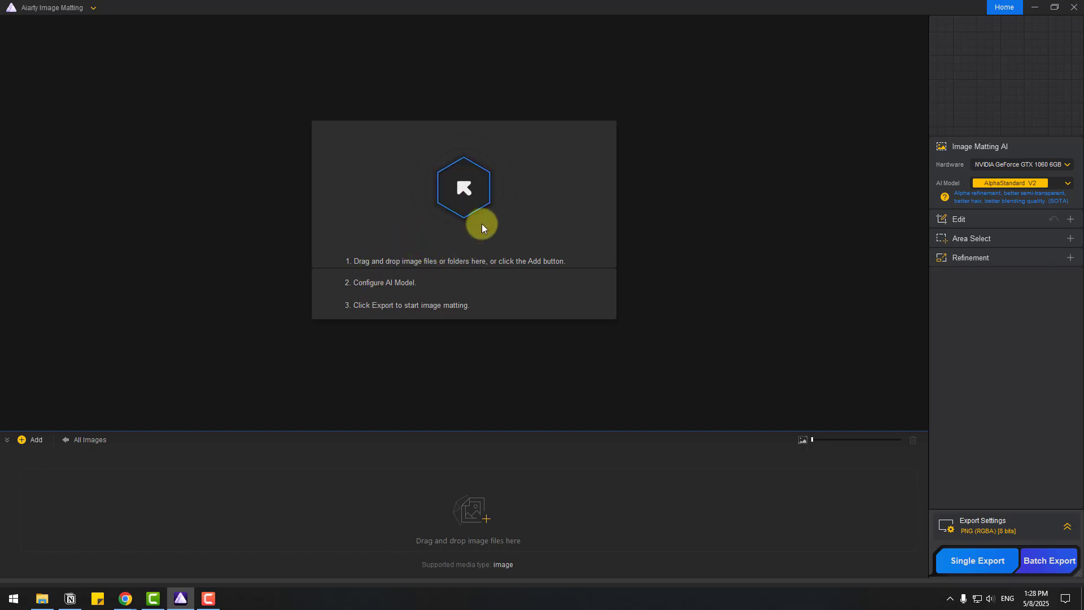
{"action": "left_click", "coordinate": [33, 439]}
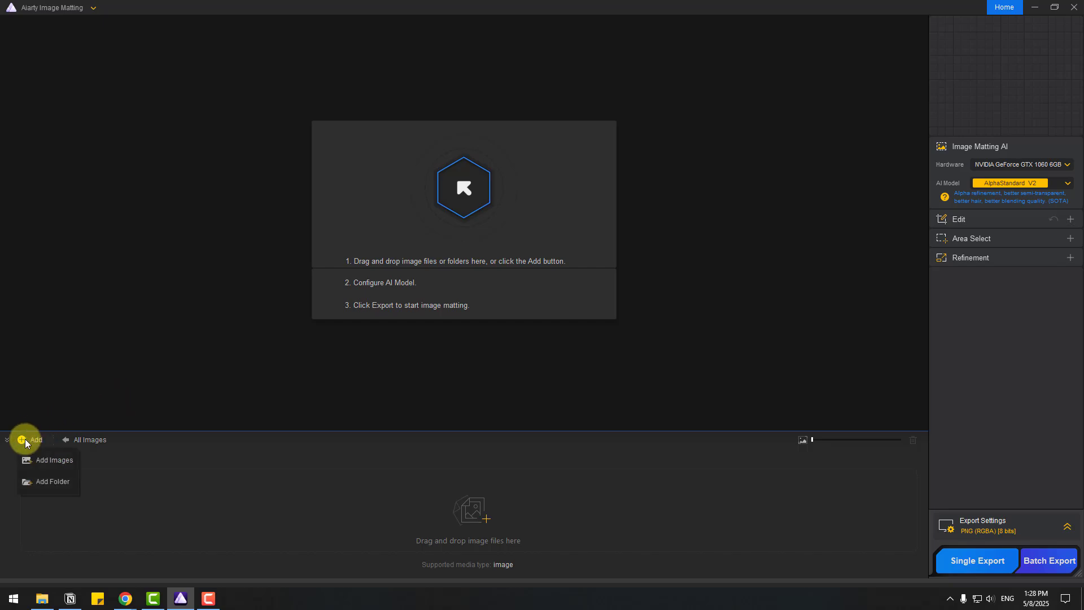
{"action": "mouse_move", "coordinate": [46, 481]}
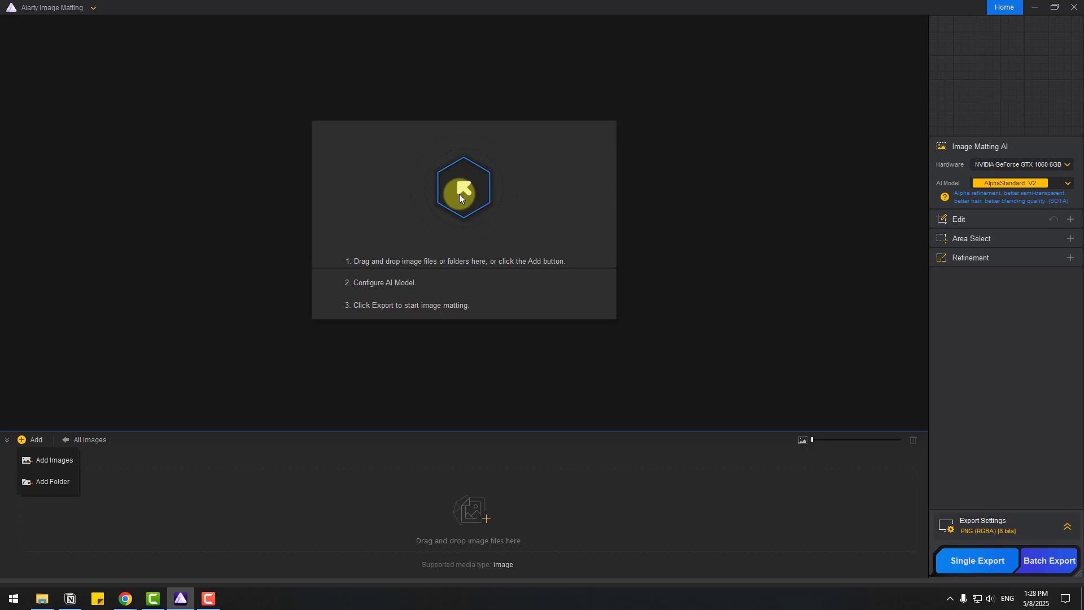
{"action": "left_click", "coordinate": [53, 460]}
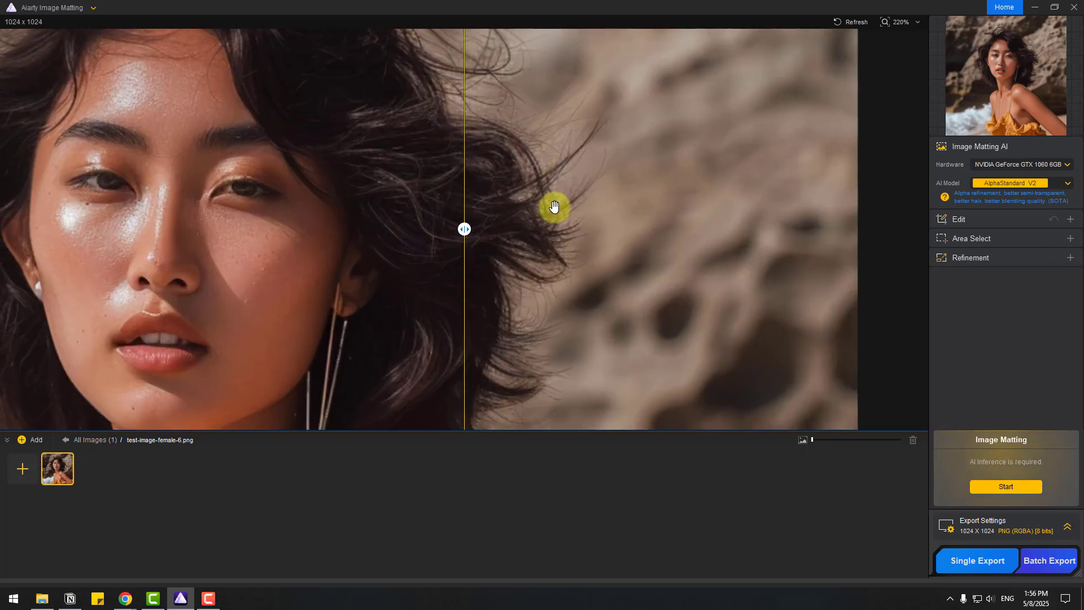
{"action": "scroll", "scroll_direction": "down", "scroll_amount": 3}
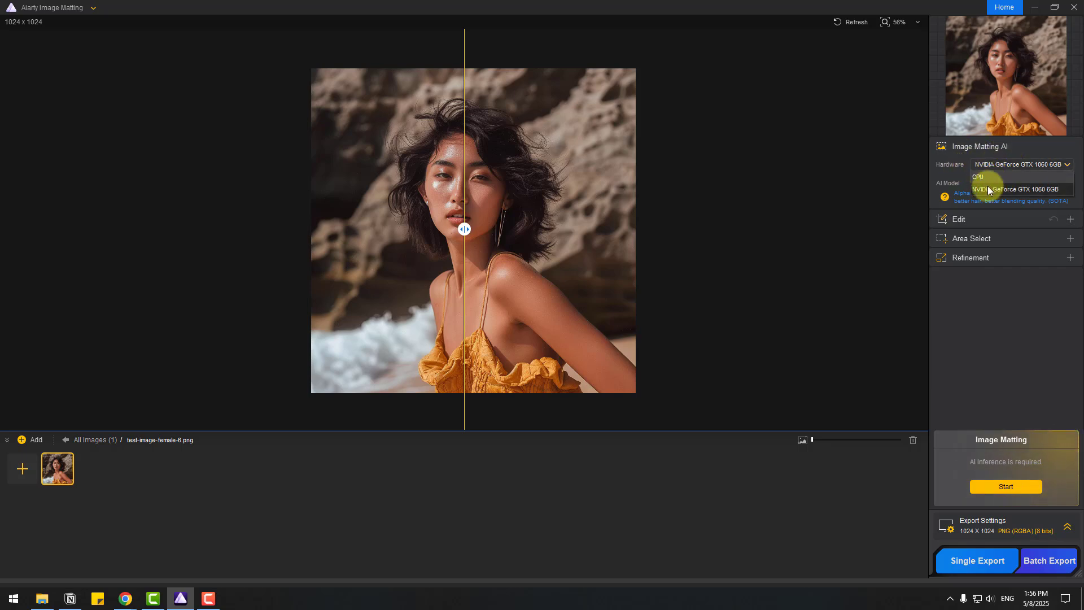
{"action": "left_click", "coordinate": [1008, 183]}
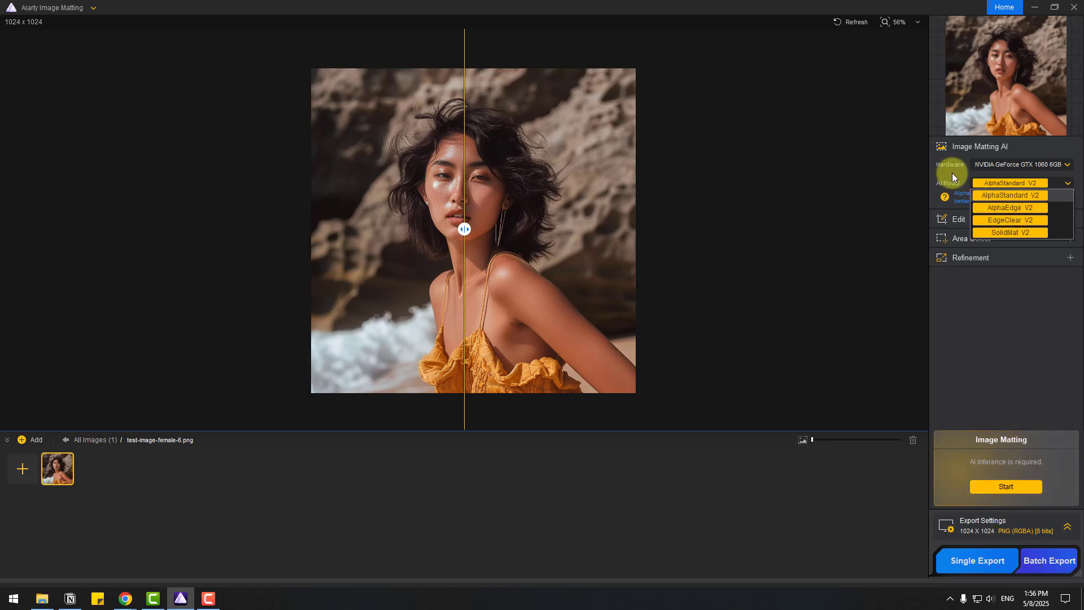
{"action": "left_click", "coordinate": [1008, 195]}
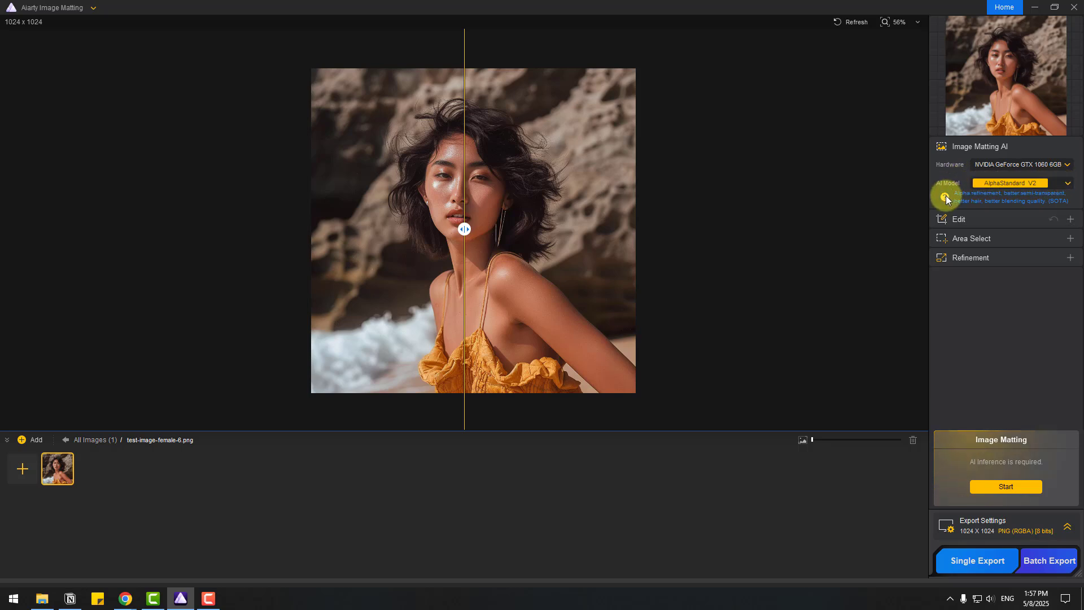
{"action": "left_click", "coordinate": [946, 197]}
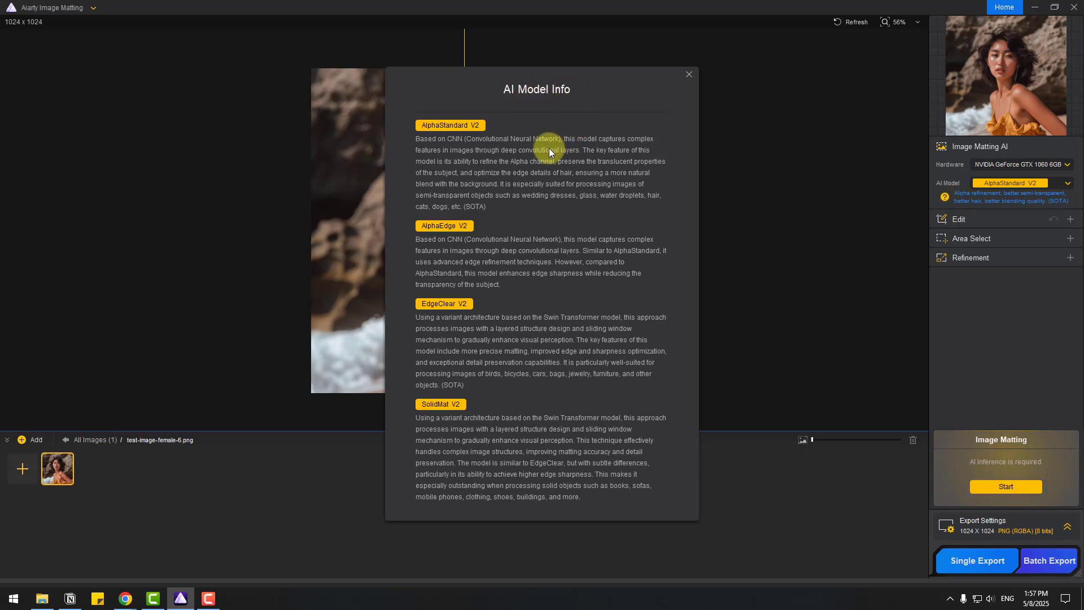
{"action": "left_click", "coordinate": [689, 75]}
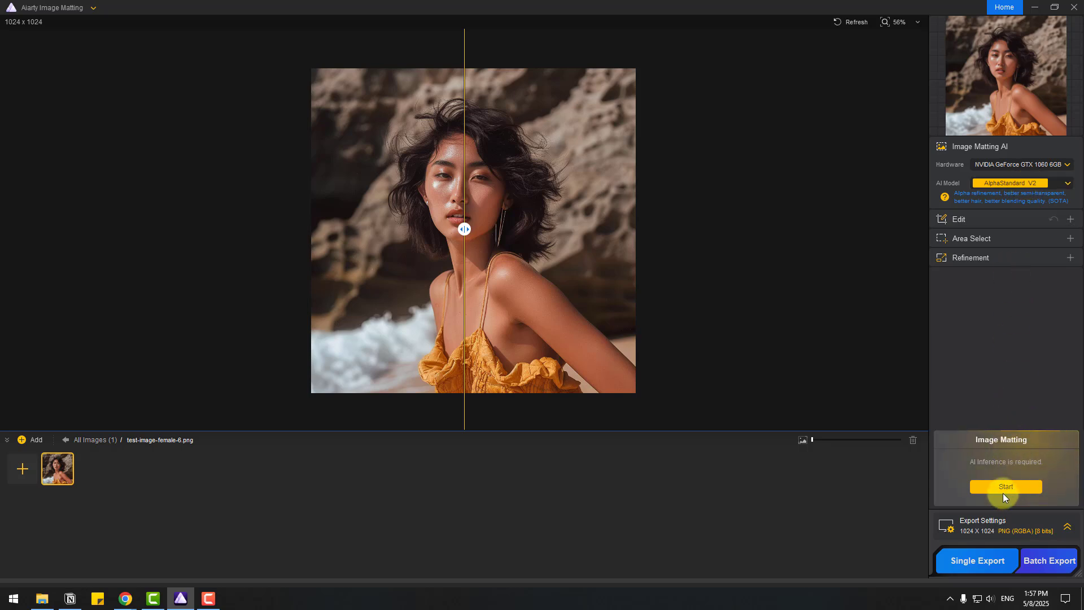
Run AI matting on the portrait and inspect the cutout edges over transparency.
{"action": "left_click", "coordinate": [1005, 485]}
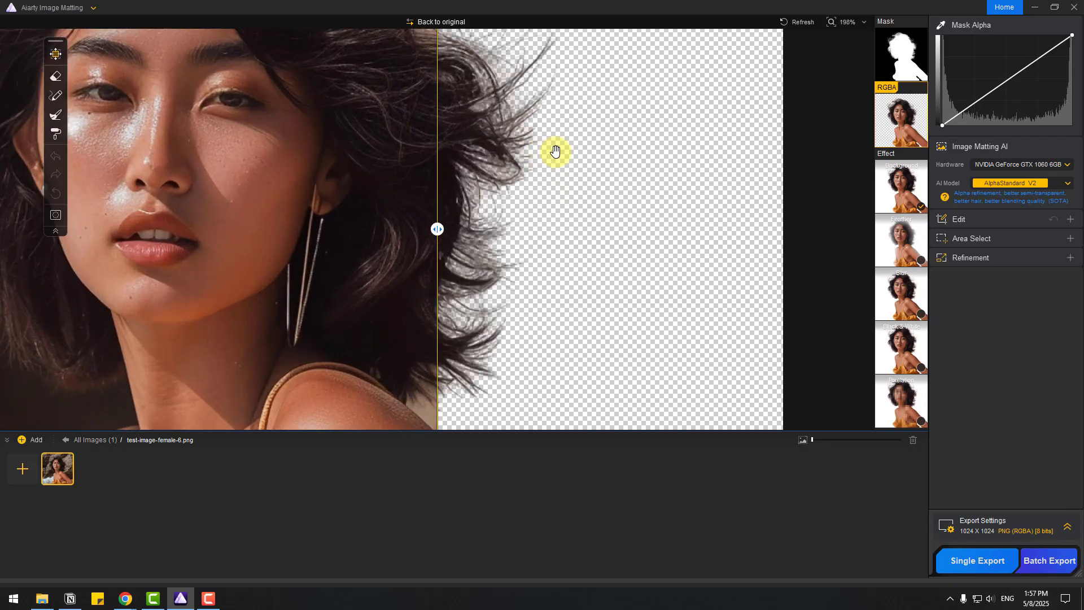
{"action": "left_click_drag", "start_coordinate": [556, 150], "coordinate": [605, 210]}
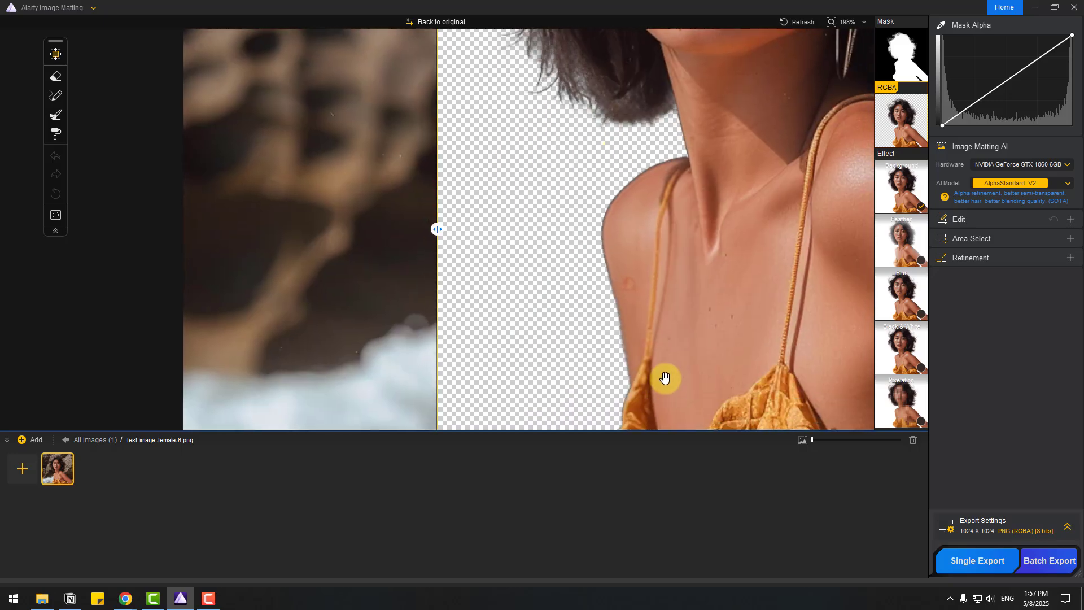
{"action": "scroll", "scroll_direction": "down", "scroll_amount": 3}
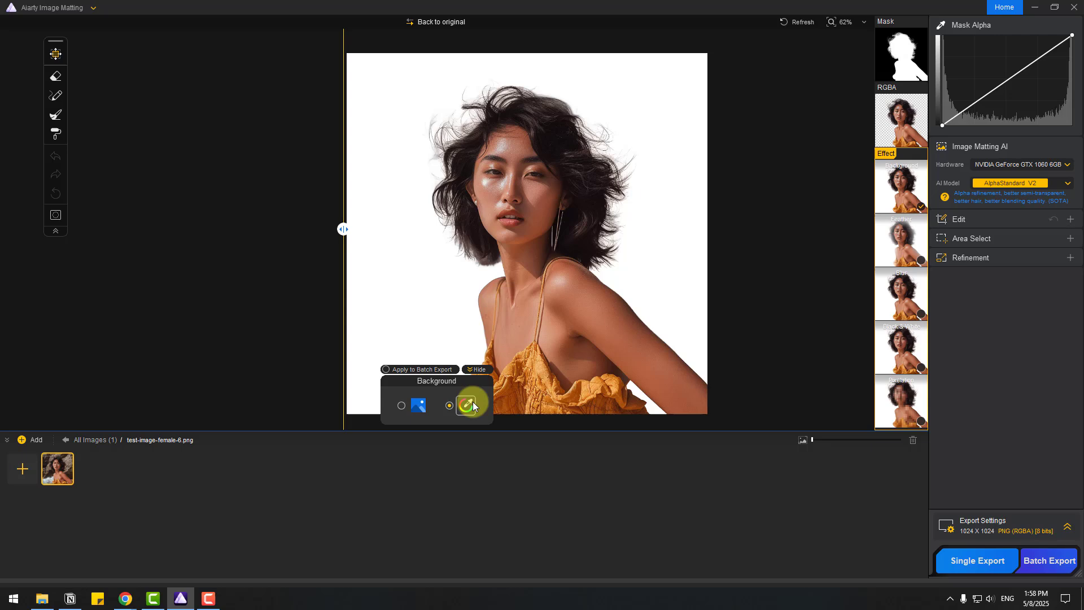
Apply a solid yellow colour as the background behind the cutout.
{"action": "left_click", "coordinate": [467, 406]}
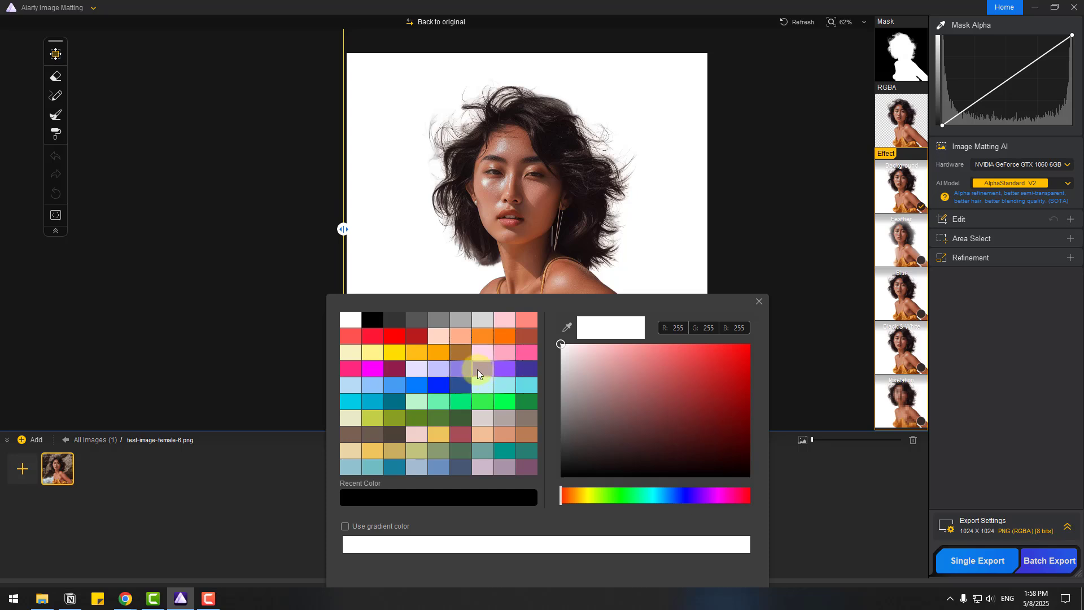
{"action": "left_click", "coordinate": [482, 369]}
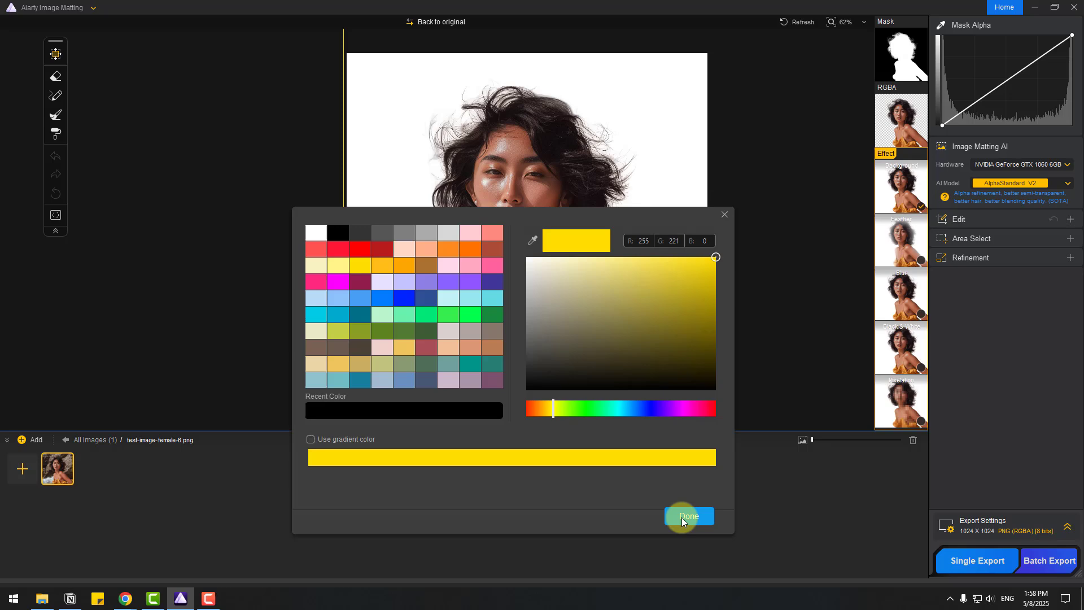
{"action": "left_click", "coordinate": [687, 516]}
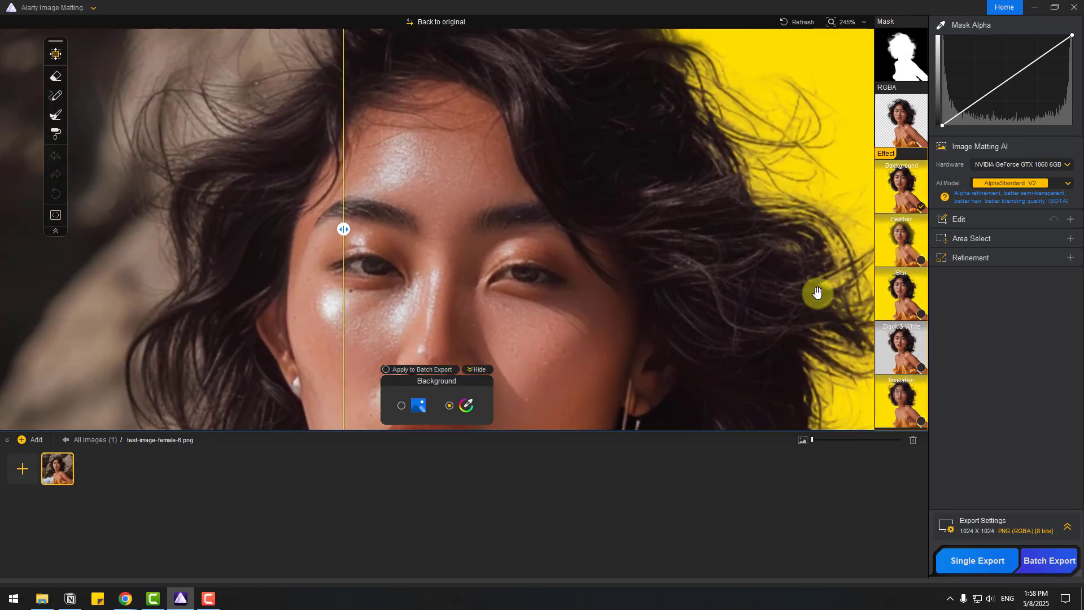
Switch to image-background mode and list recently used background pictures.
{"action": "scroll", "scroll_direction": "down", "scroll_amount": 3}
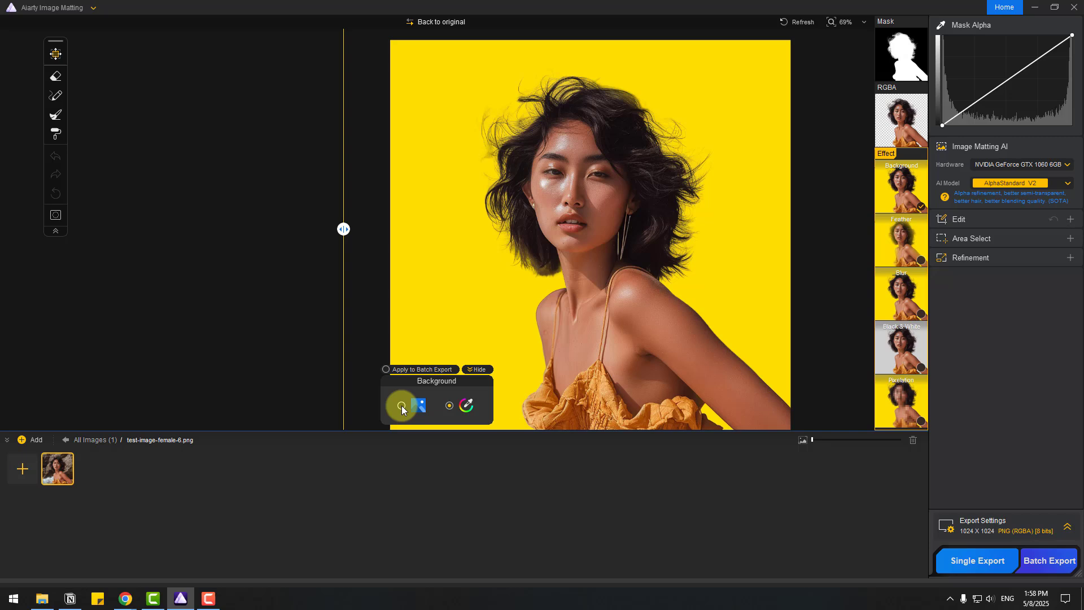
{"action": "left_click", "coordinate": [416, 405]}
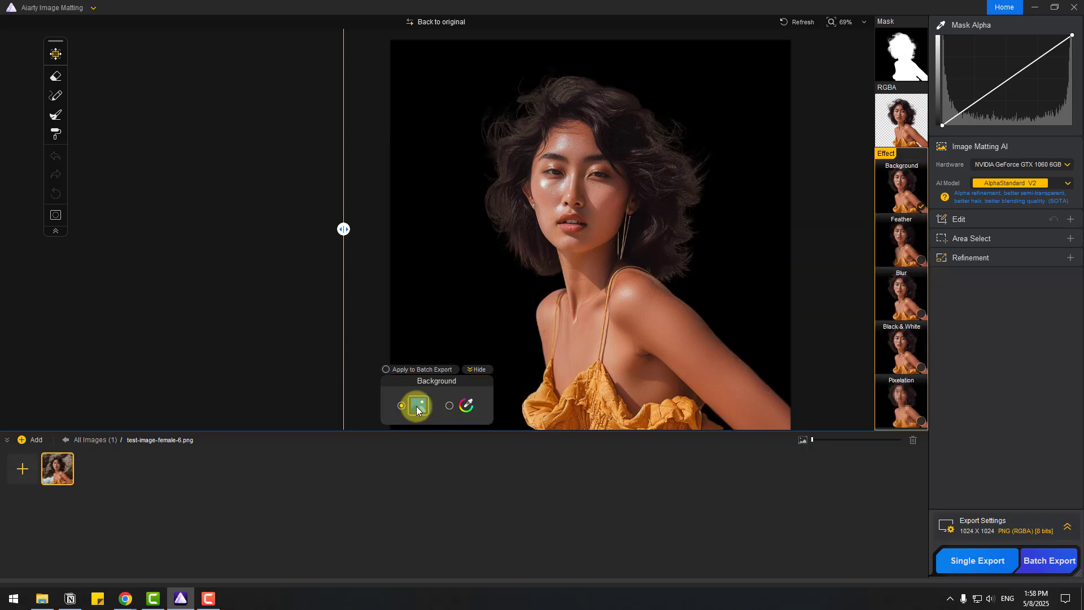
{"action": "left_click", "coordinate": [418, 405]}
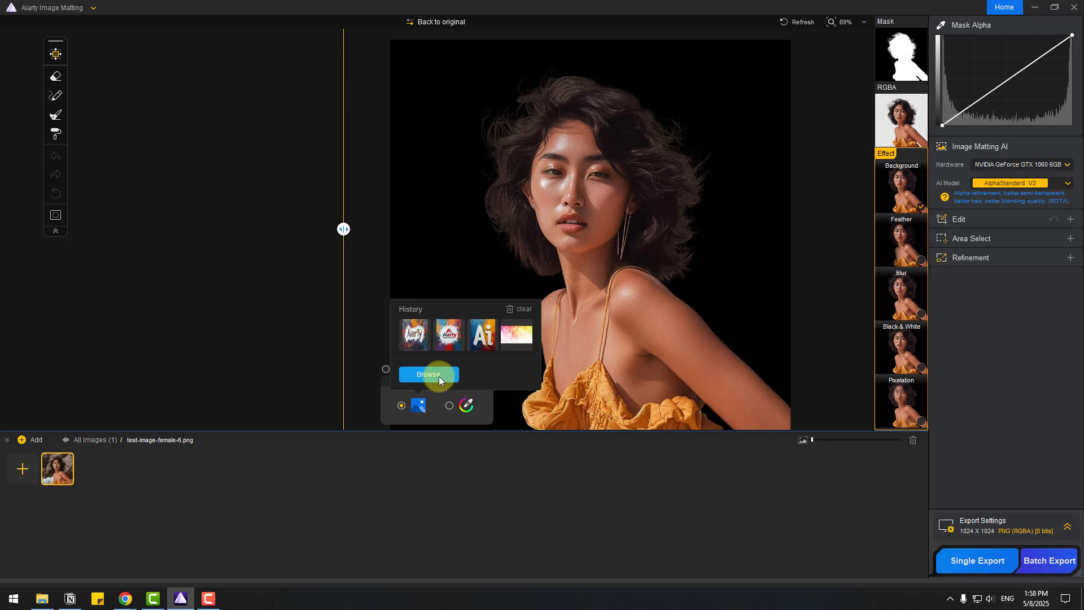
Load a pink-and-yellow bokeh picture as backdrop and enlarge the woman within the frame.
{"action": "left_click", "coordinate": [427, 373]}
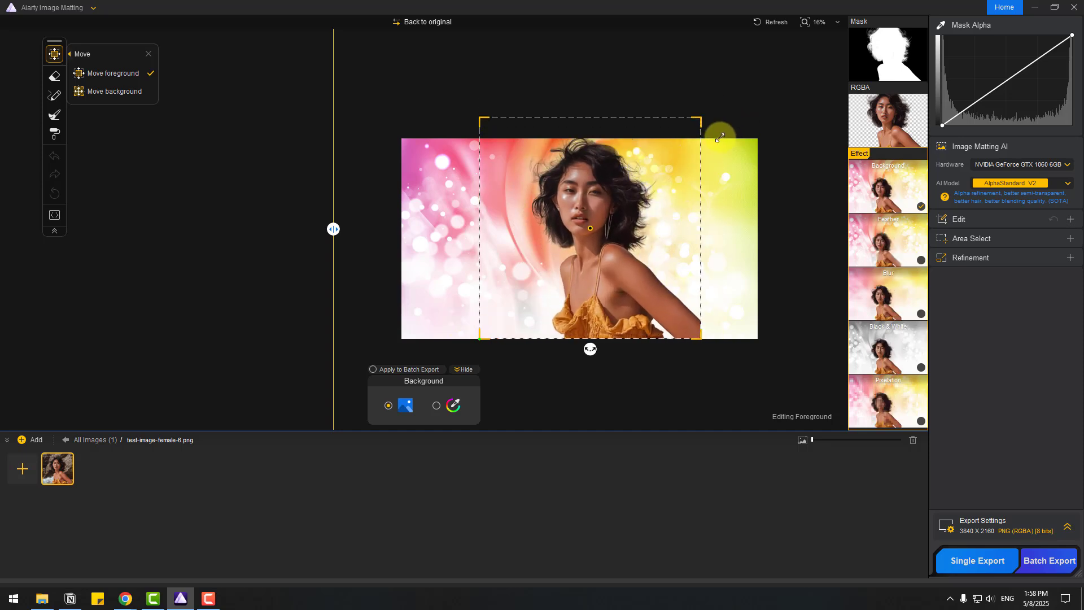
{"action": "left_click_drag", "start_coordinate": [719, 135], "coordinate": [667, 115]}
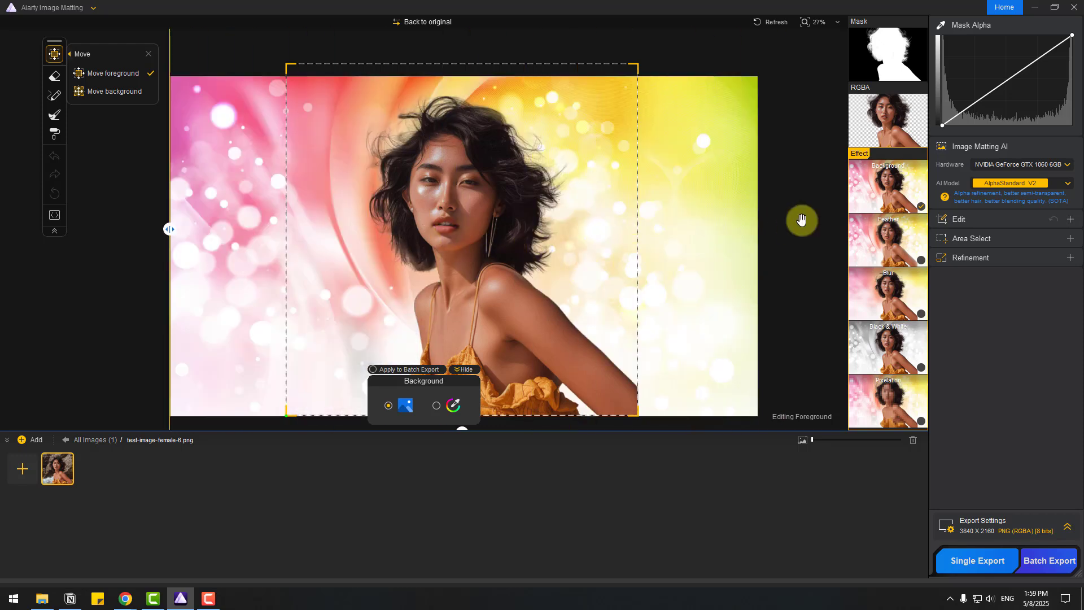
{"action": "mouse_move", "coordinate": [905, 247]}
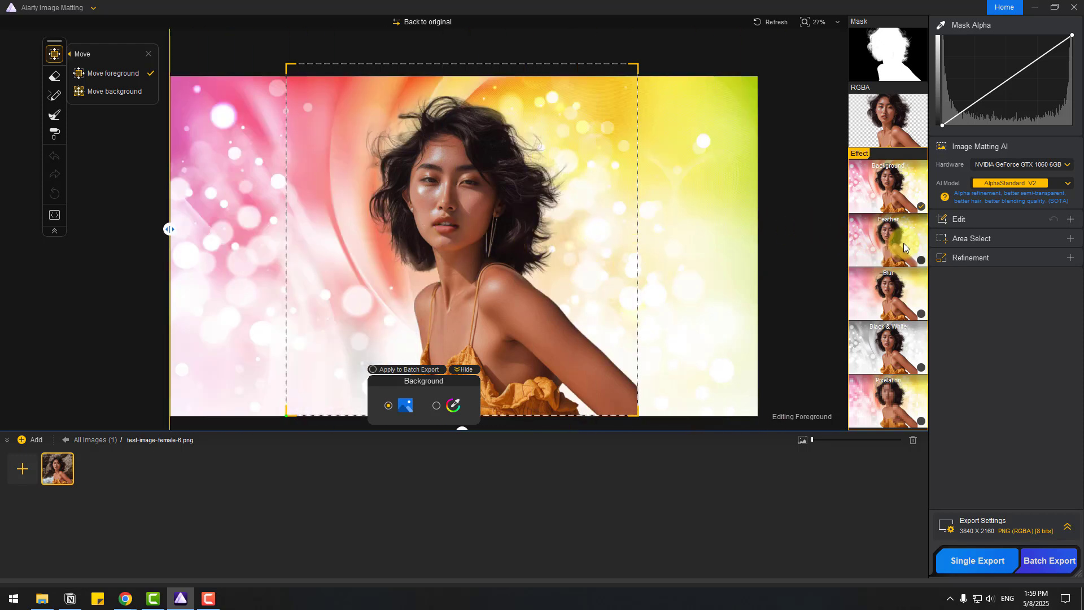
Feather the cutout's edges with narrower width and higher strength, then reach the blur effect.
{"action": "left_click", "coordinate": [888, 240]}
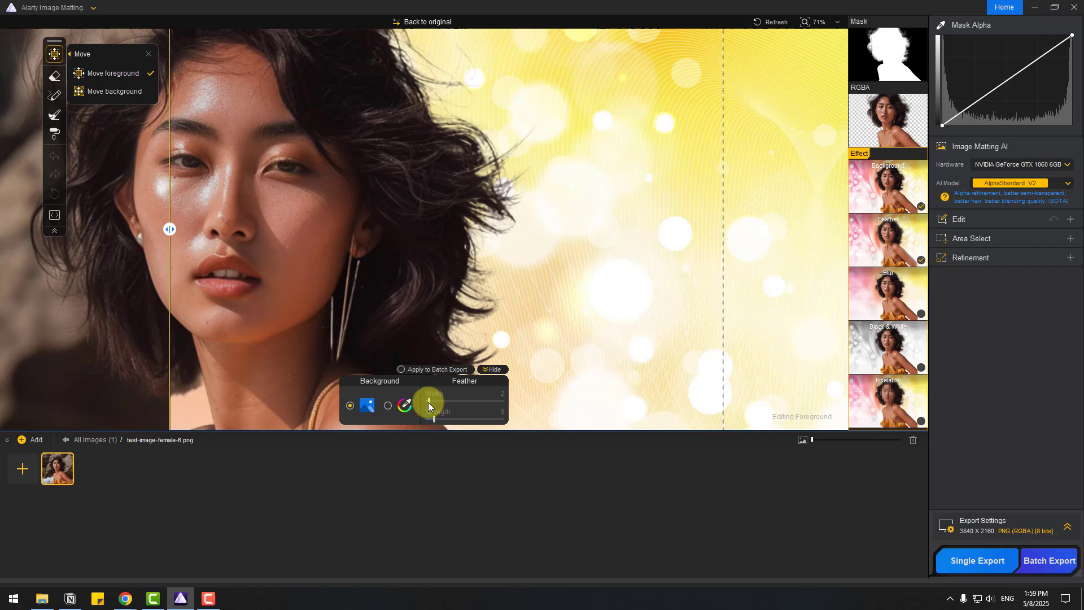
{"action": "left_click_drag", "start_coordinate": [429, 405], "coordinate": [462, 404]}
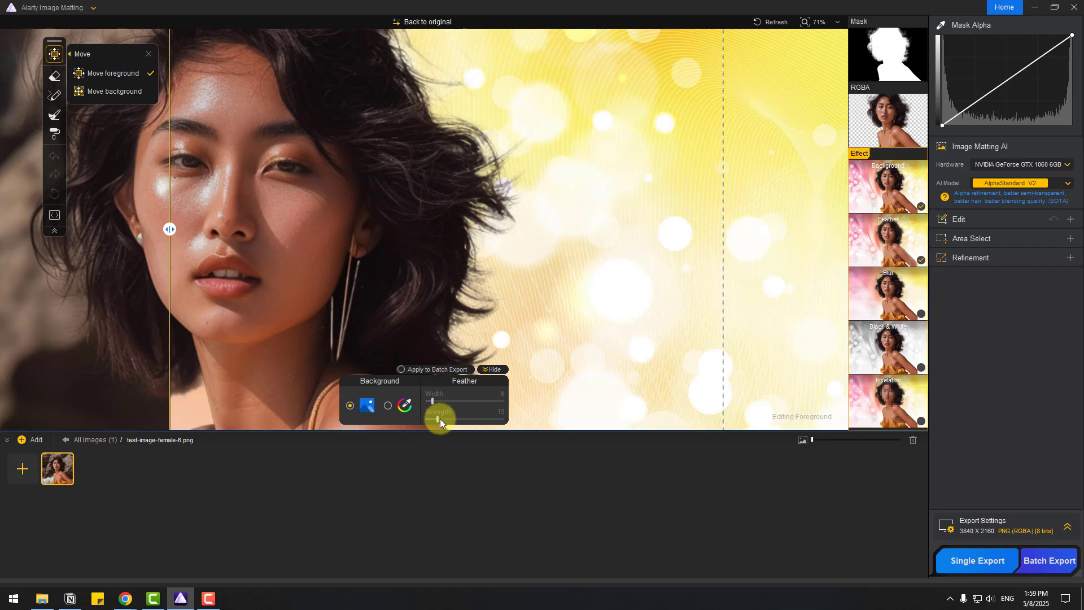
{"action": "left_click_drag", "start_coordinate": [430, 420], "coordinate": [462, 420]}
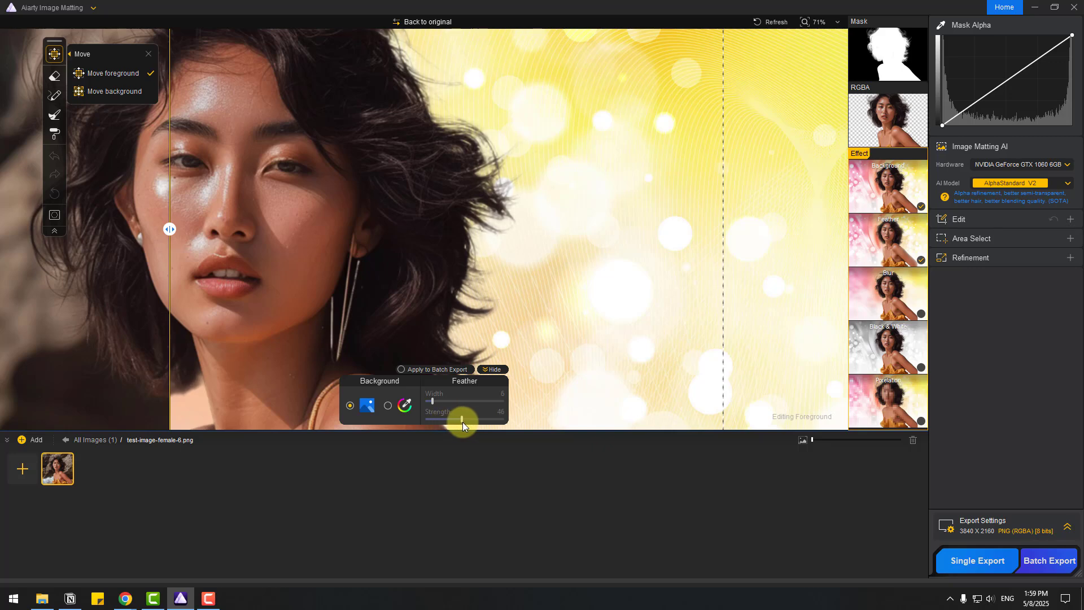
{"action": "scroll", "scroll_direction": "down", "scroll_amount": 3}
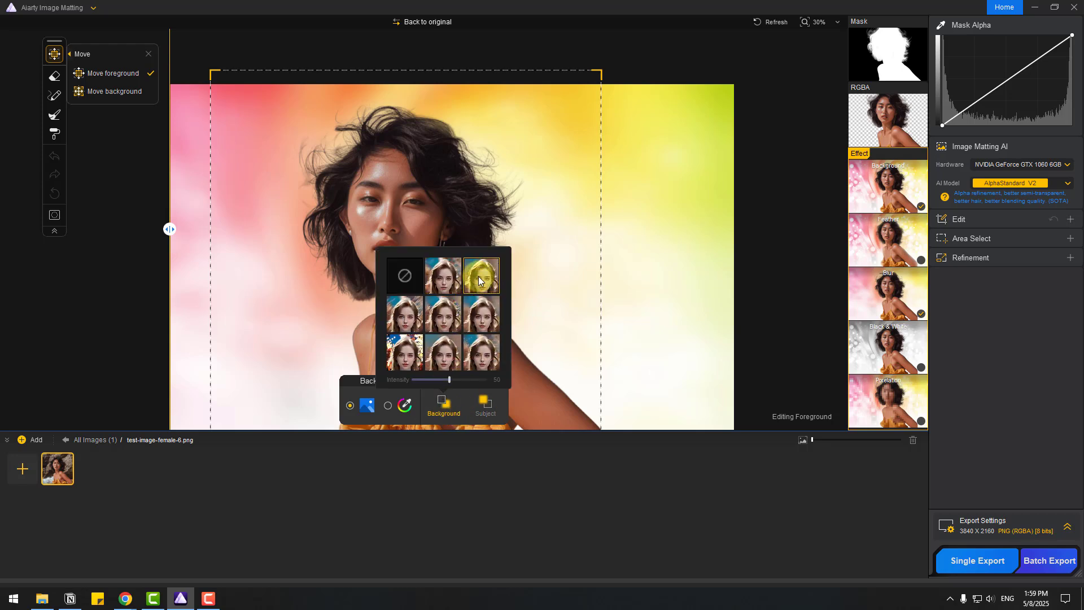
Browse and dismiss the replacement background image options.
{"action": "left_click", "coordinate": [442, 315]}
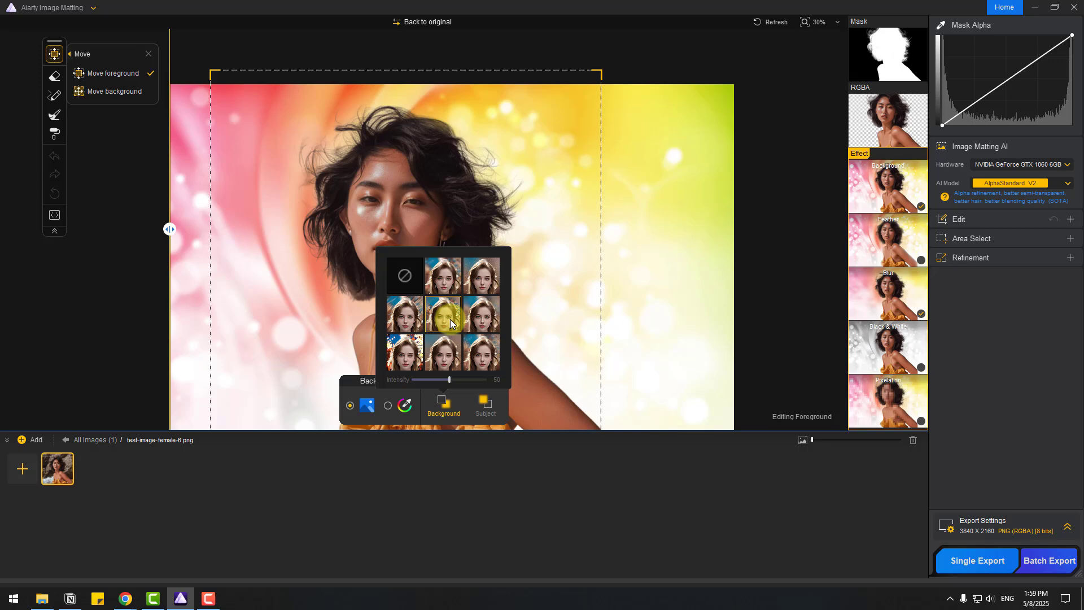
{"action": "left_click", "coordinate": [405, 351]}
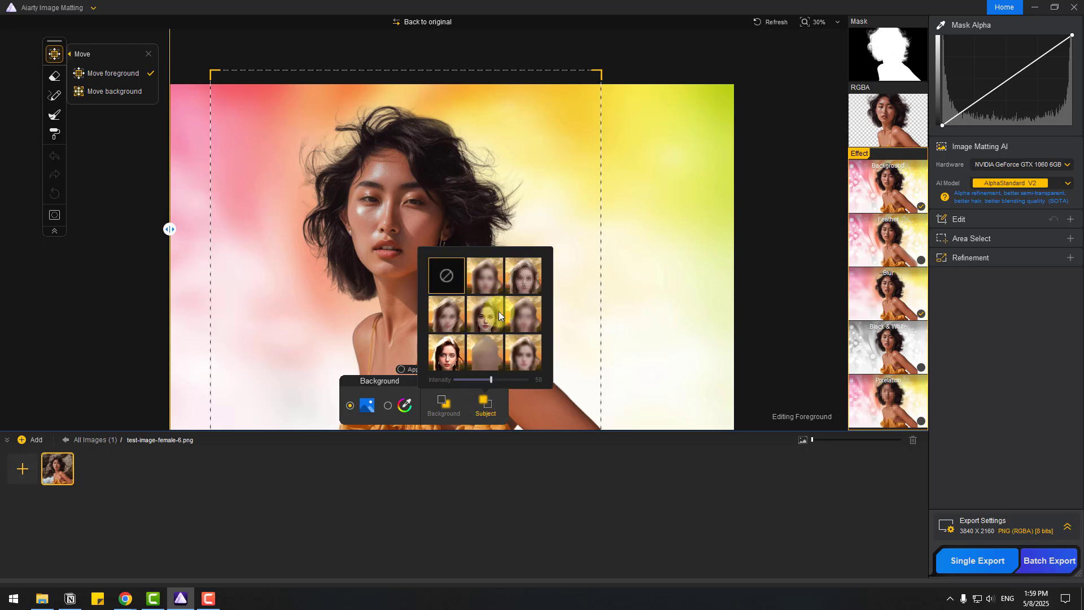
{"action": "left_click", "coordinate": [484, 313]}
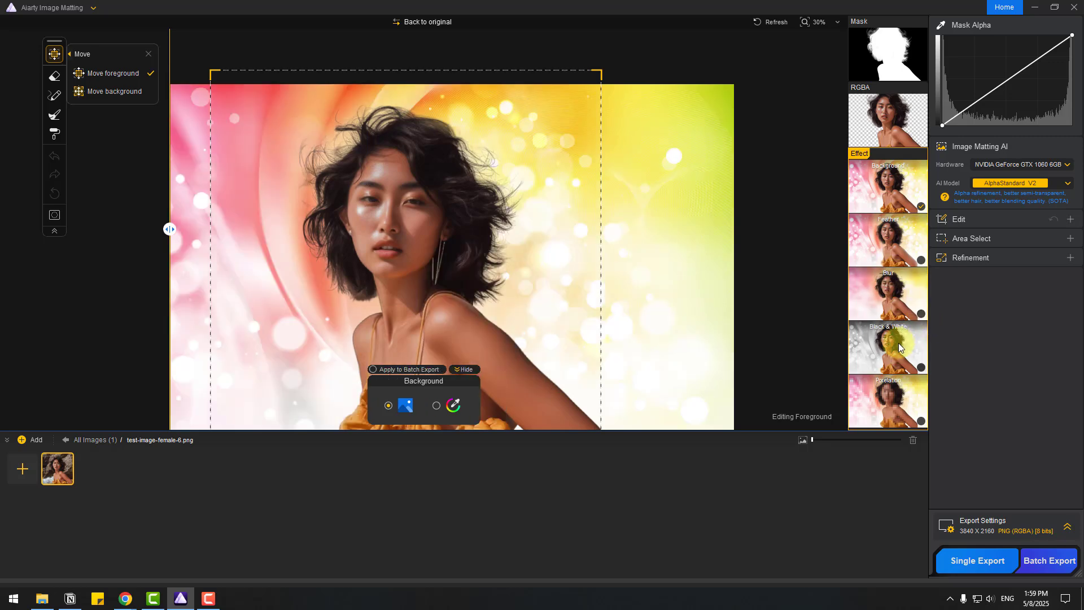
Apply Black & White with Background GrayScale 76 and Subject 20 so the woman keeps her colour.
{"action": "left_click", "coordinate": [887, 347]}
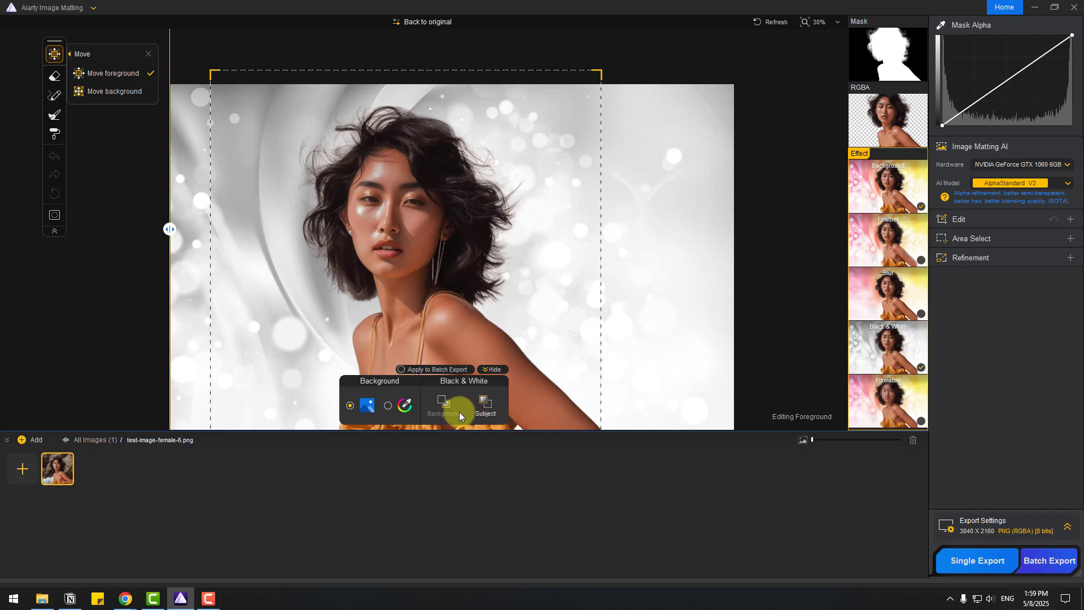
{"action": "left_click", "coordinate": [442, 404]}
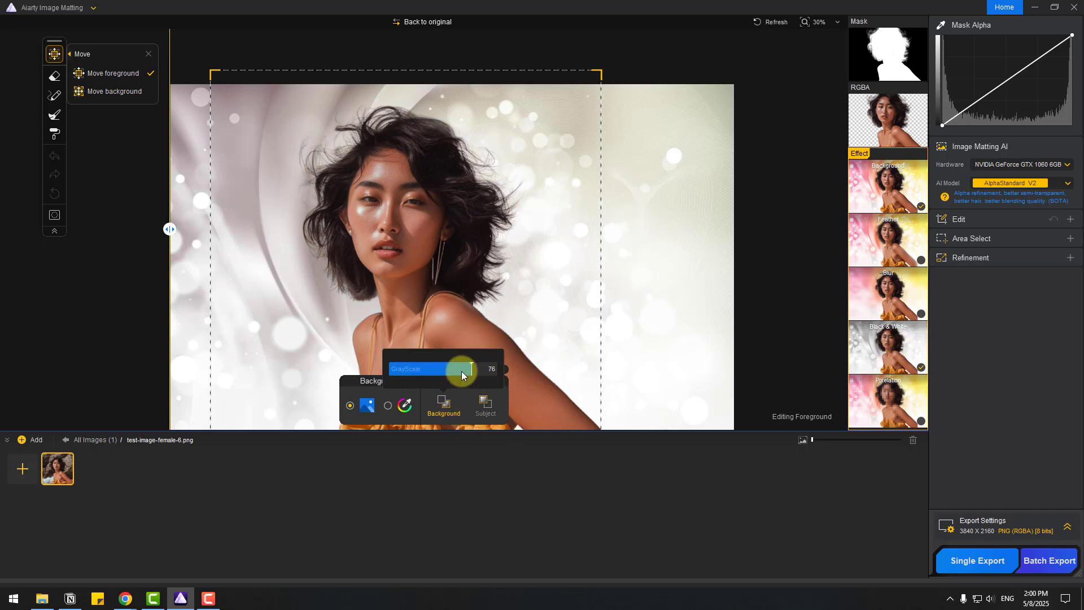
{"action": "left_click_drag", "start_coordinate": [463, 369], "coordinate": [397, 369]}
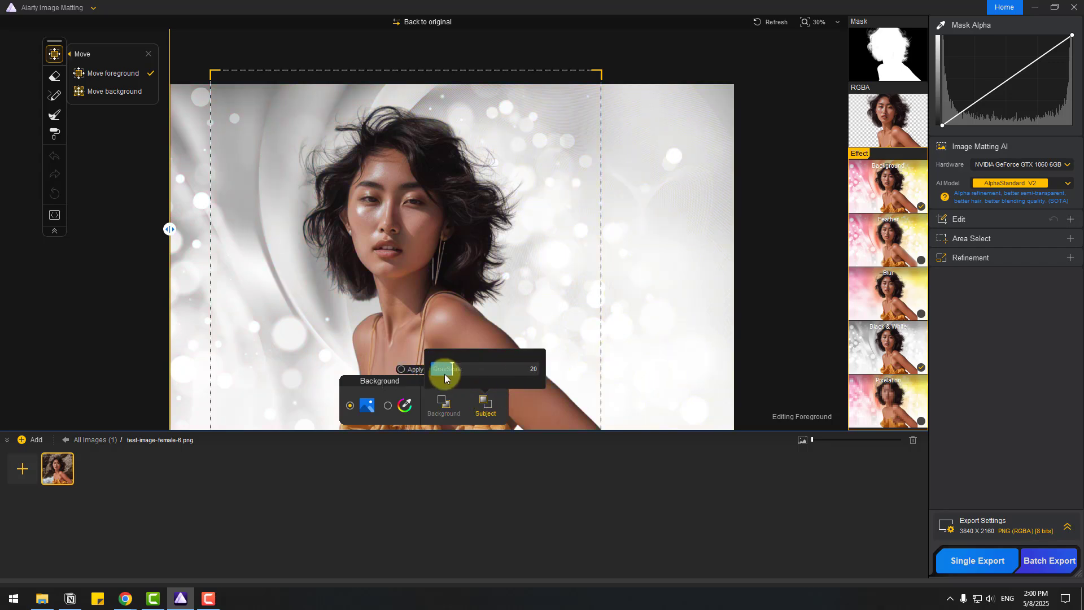
{"action": "left_click", "coordinate": [887, 348]}
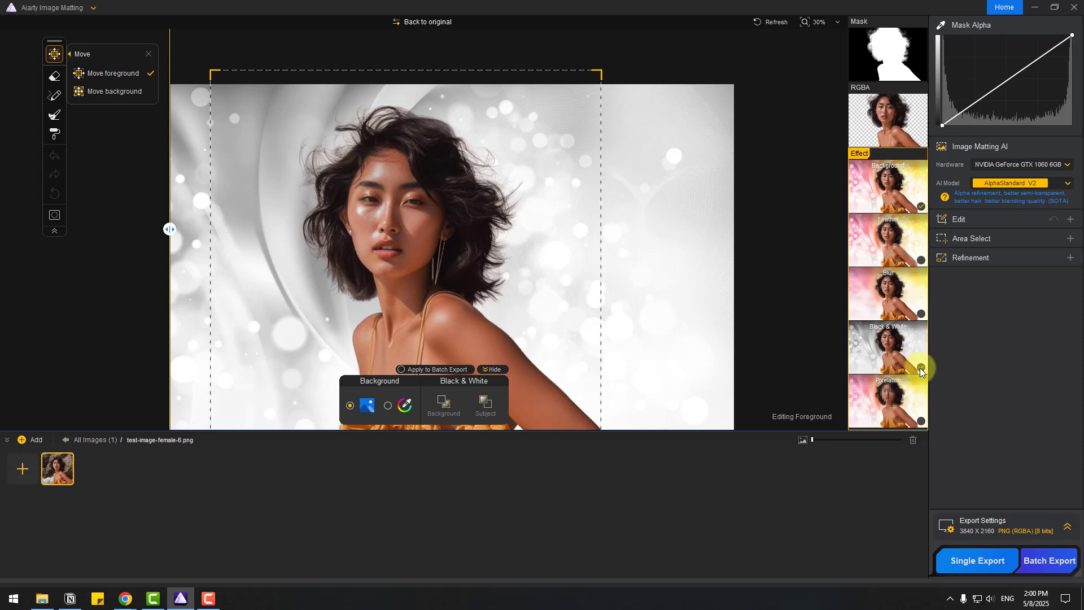
Try the Pixelation effect's pixel size, then inspect the hair edges in the alpha mask view.
{"action": "left_click", "coordinate": [887, 401]}
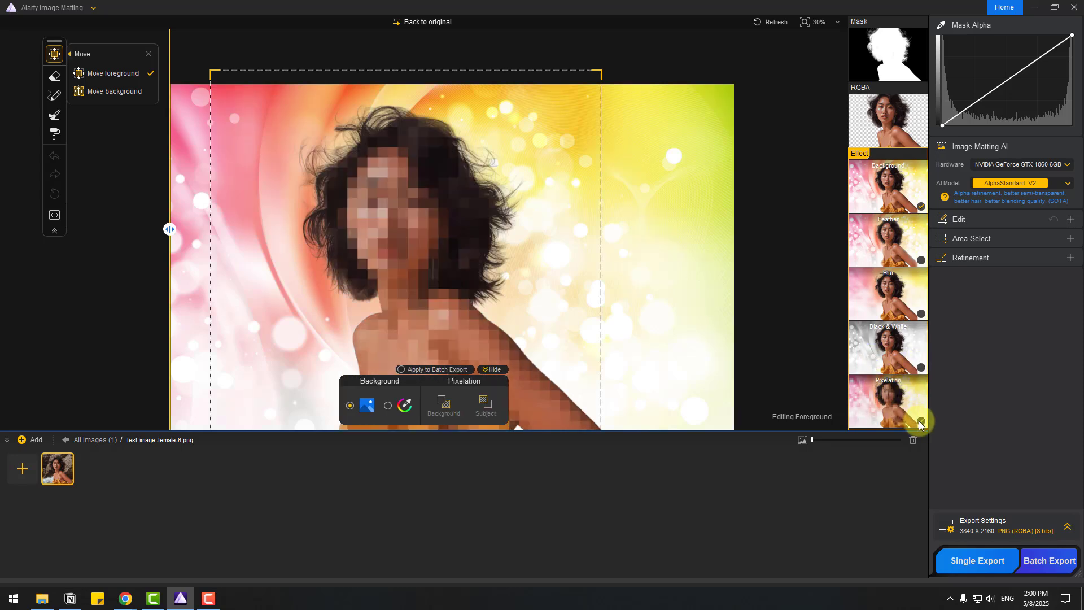
{"action": "left_click", "coordinate": [443, 406]}
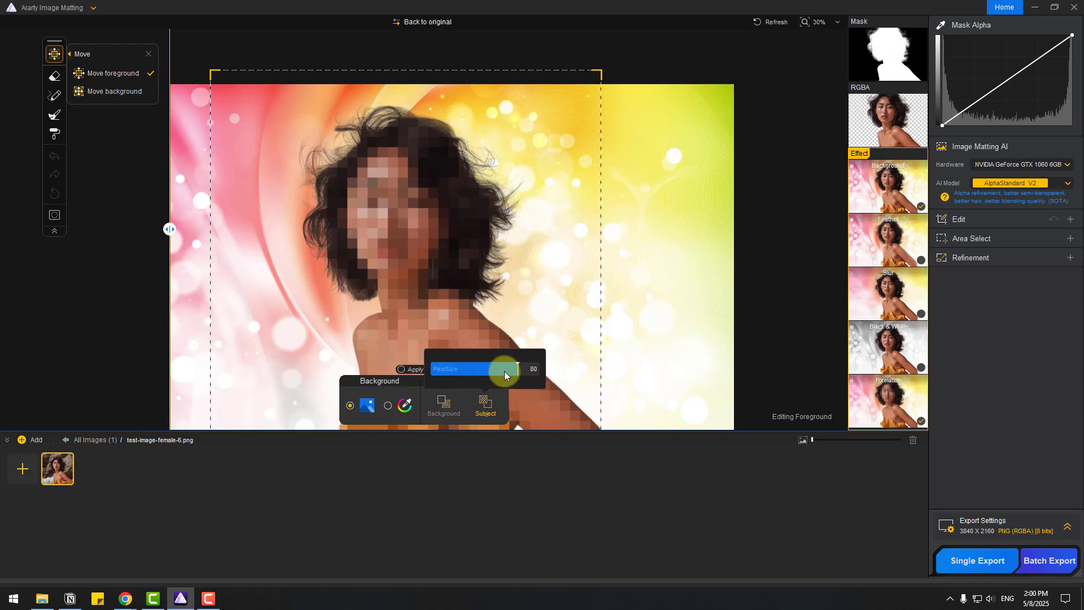
{"action": "left_click_drag", "start_coordinate": [504, 368], "coordinate": [429, 367]}
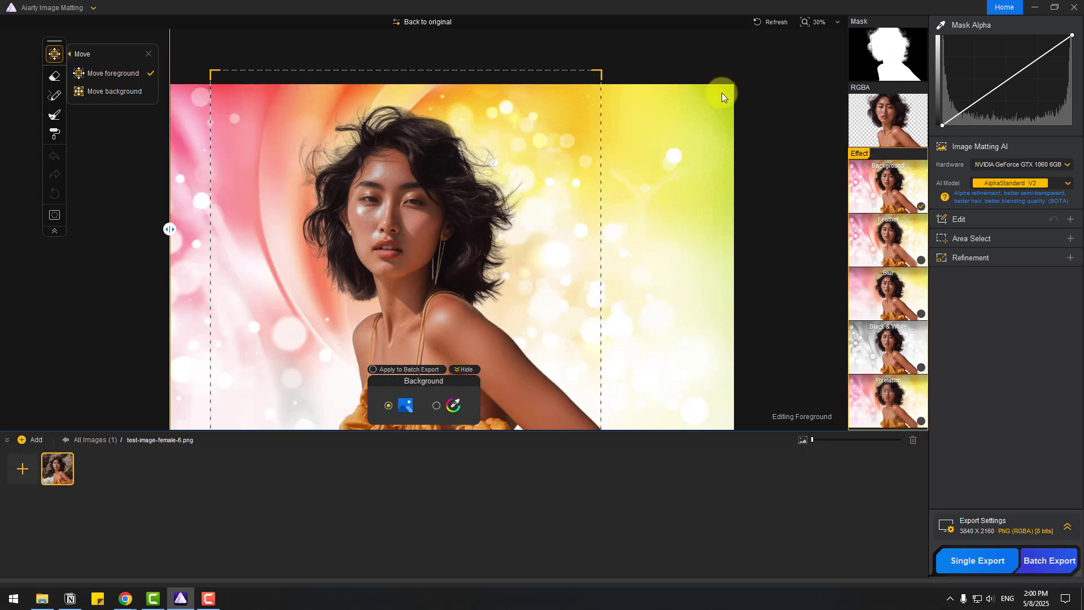
{"action": "left_click", "coordinate": [887, 55]}
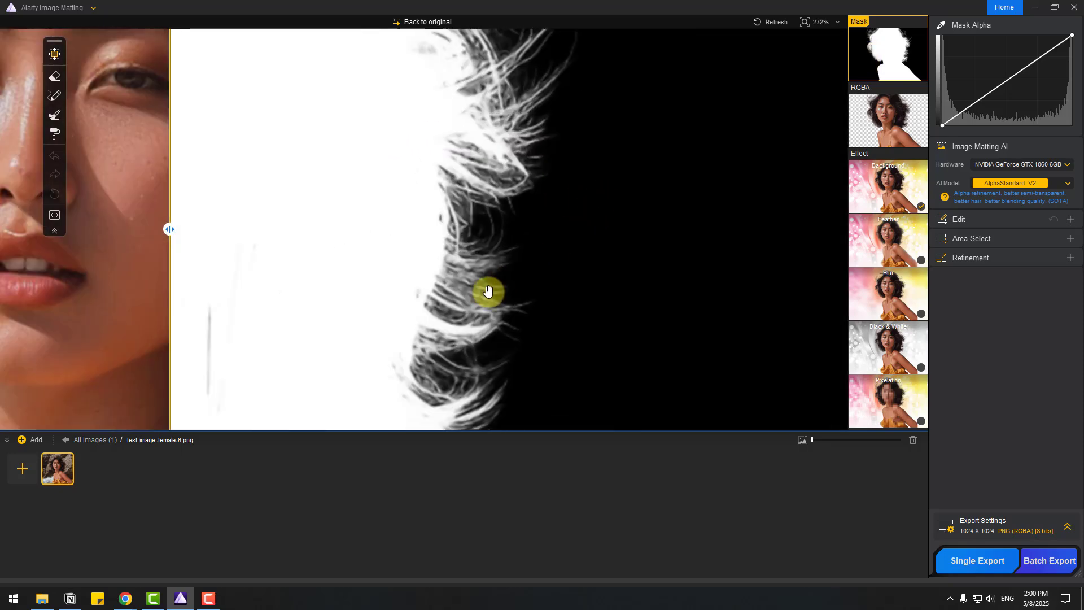
{"action": "left_click_drag", "start_coordinate": [488, 290], "coordinate": [617, 215]}
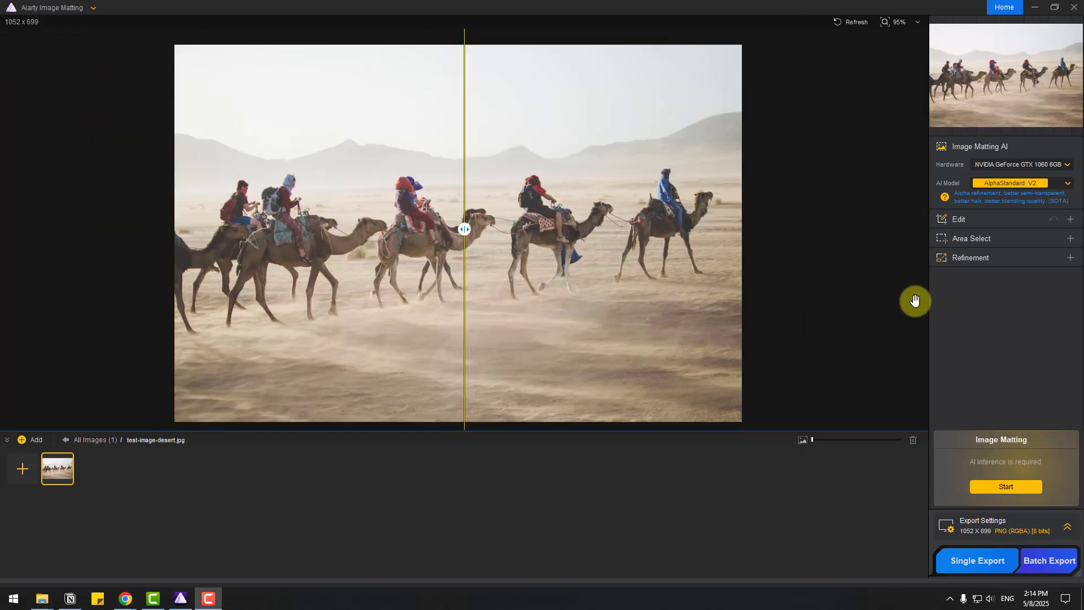
{"action": "mouse_move", "coordinate": [582, 230]}
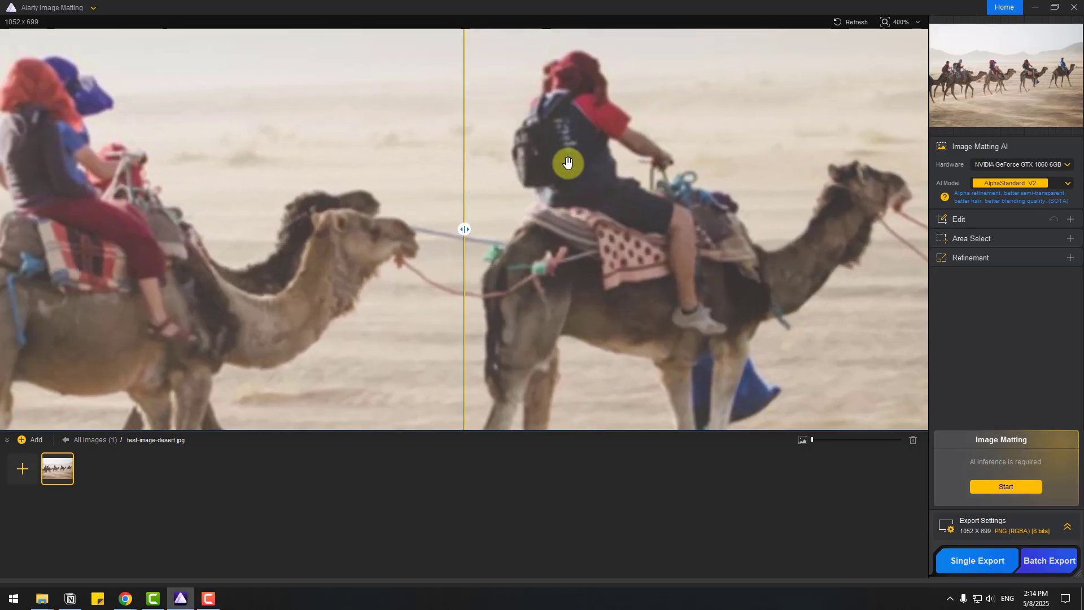
{"action": "mouse_move", "coordinate": [202, 191]}
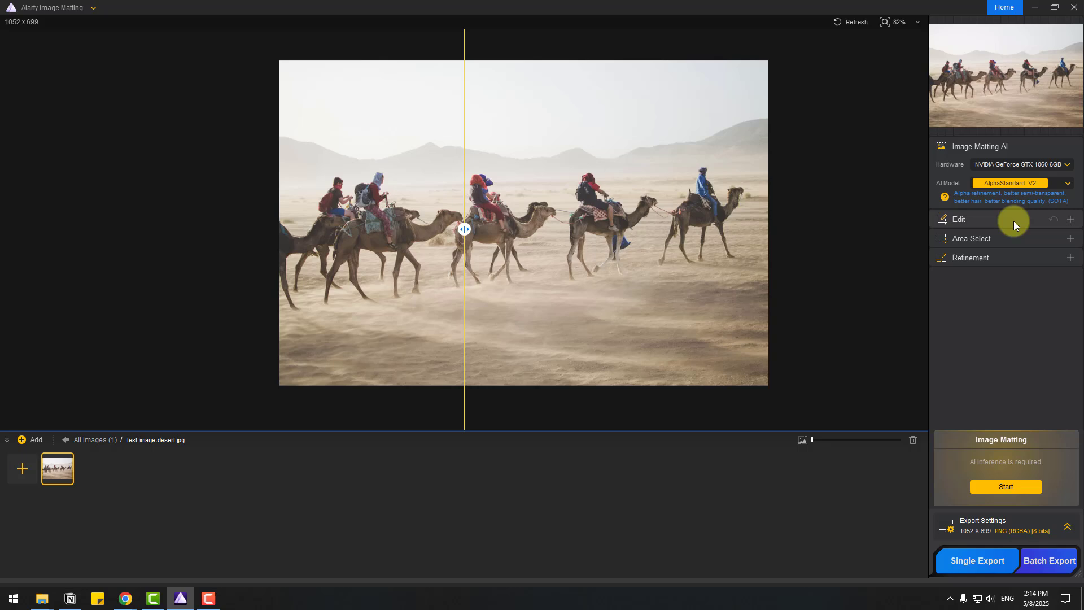
Enhance the desert photo with More-Detail GAN v2 at x2 upscale, export size 2104×1398.
{"action": "left_click", "coordinate": [957, 219]}
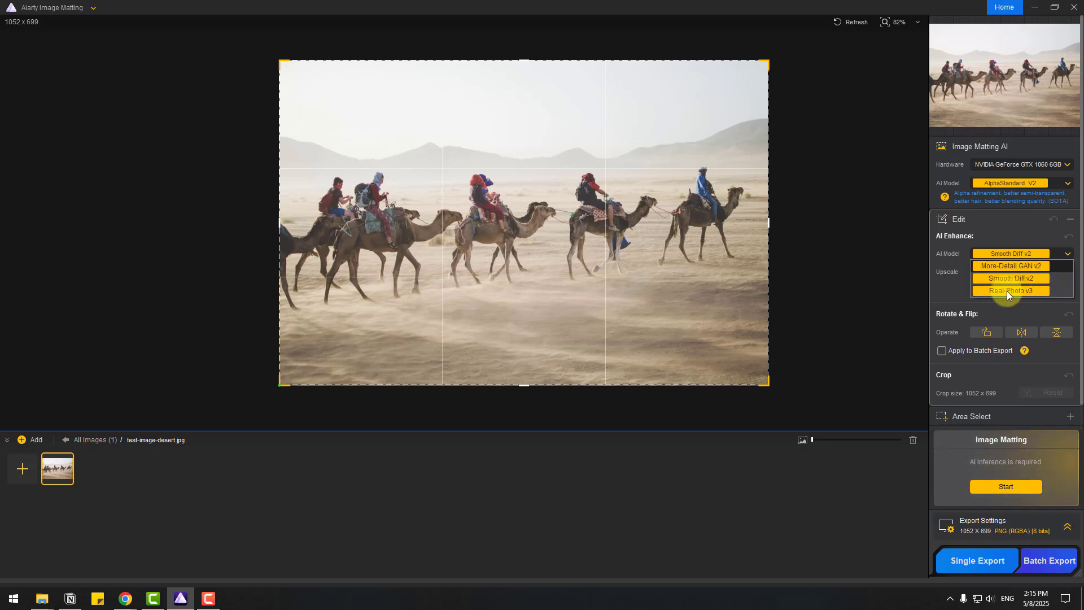
{"action": "left_click", "coordinate": [1009, 266]}
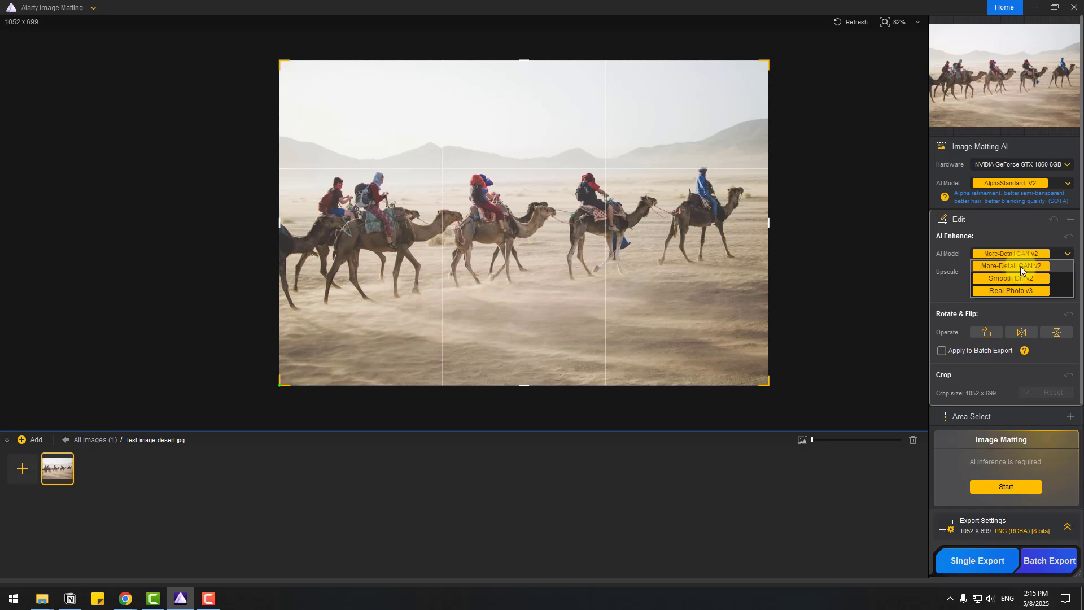
{"action": "left_click", "coordinate": [1009, 265]}
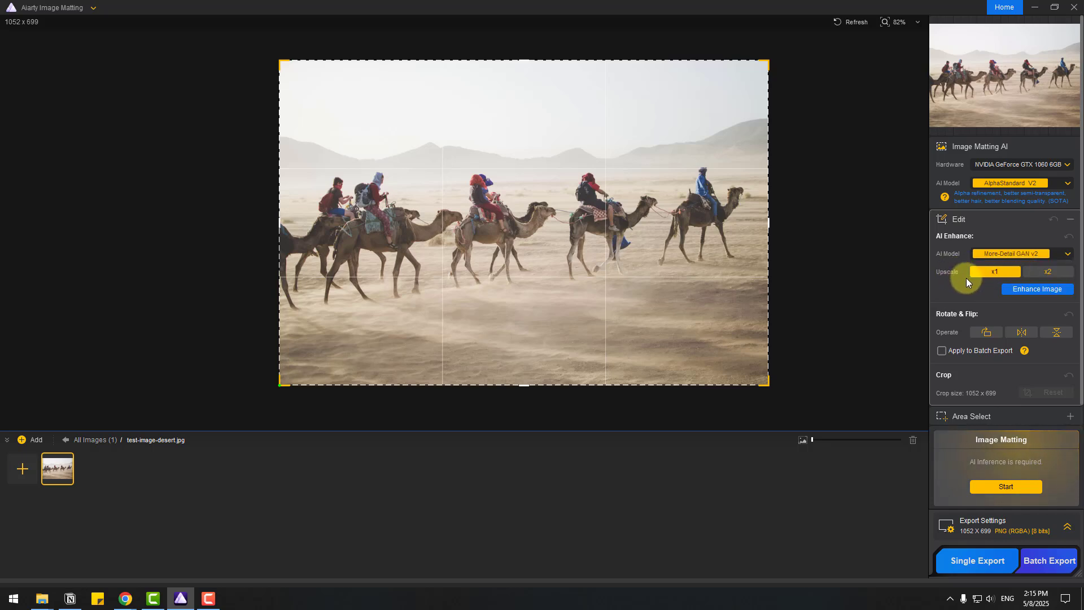
{"action": "left_click", "coordinate": [1047, 271]}
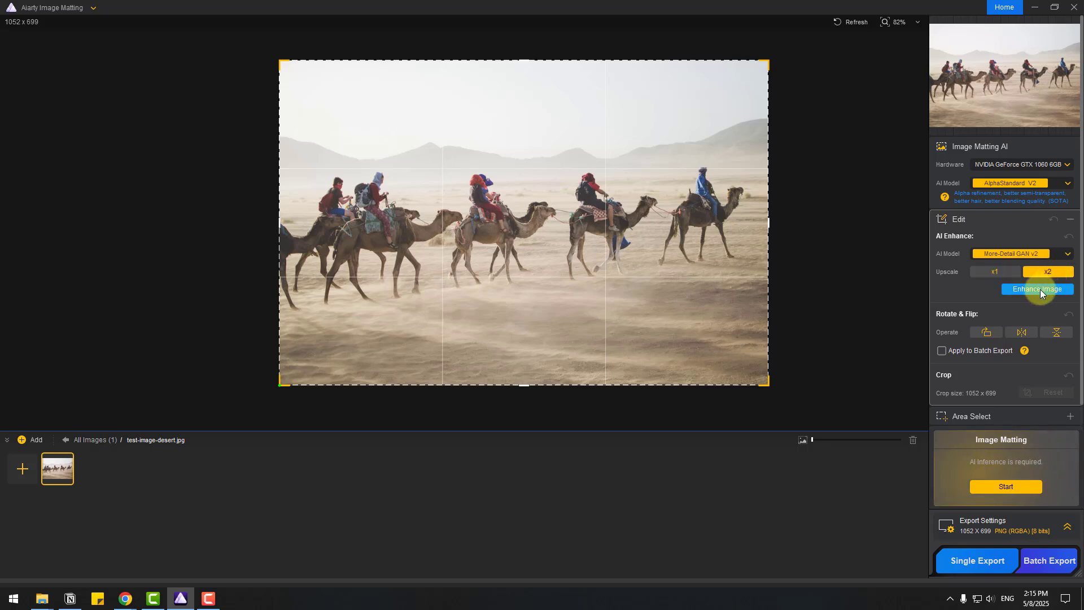
{"action": "left_click", "coordinate": [1036, 289]}
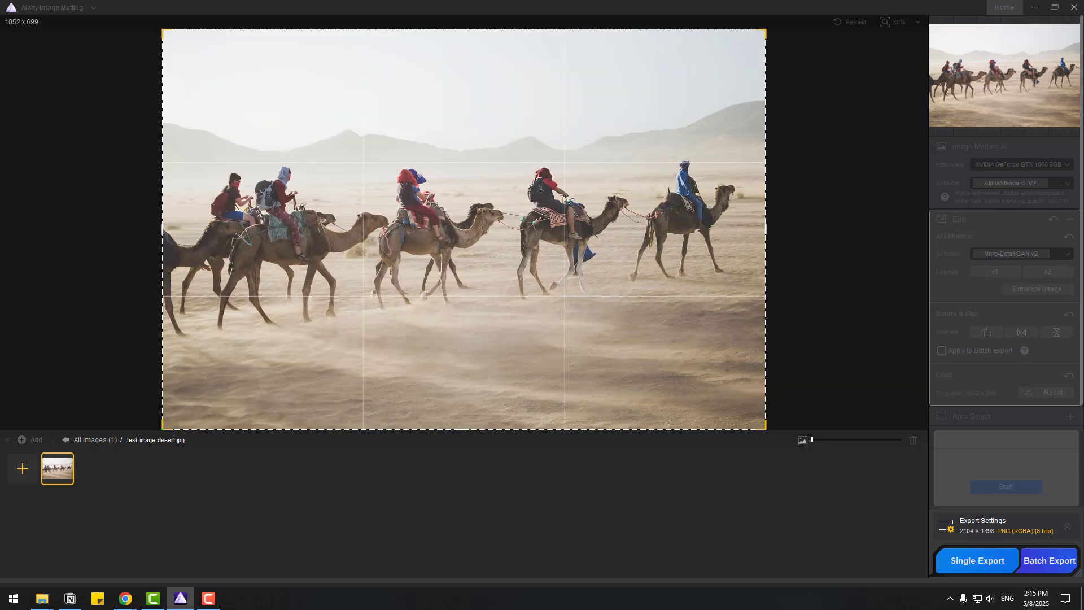
{"action": "left_click", "coordinate": [1048, 270]}
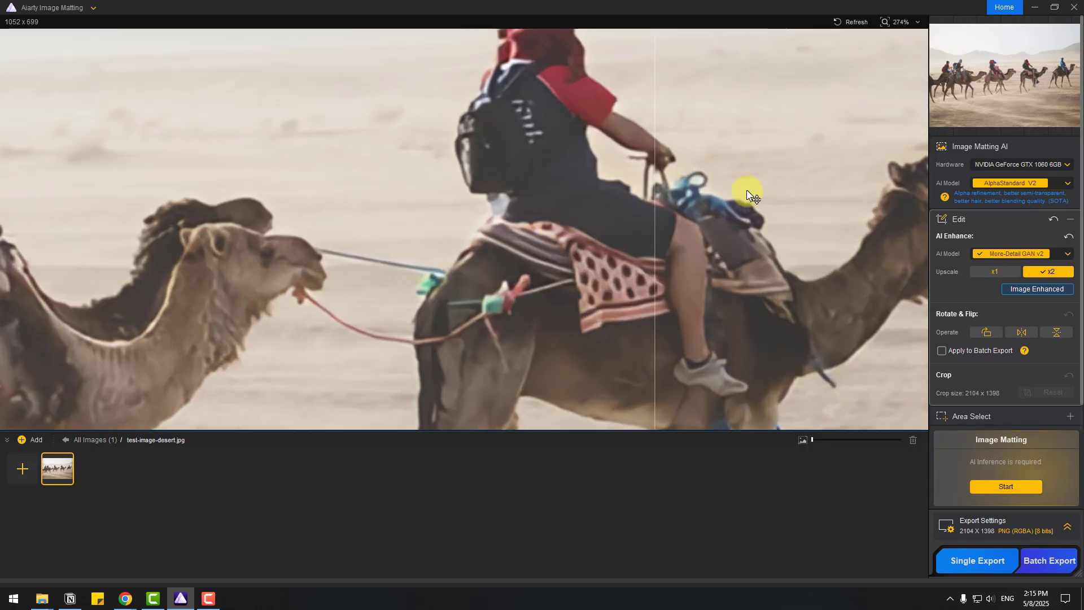
{"action": "left_click_drag", "start_coordinate": [750, 195], "coordinate": [504, 239]}
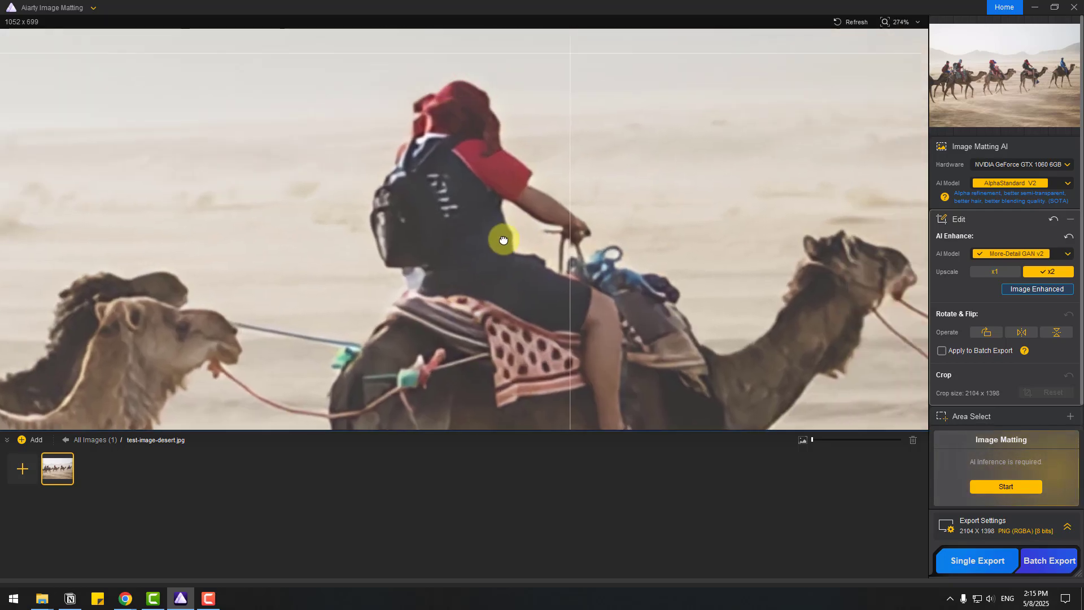
{"action": "left_click_drag", "start_coordinate": [503, 239], "coordinate": [465, 226]}
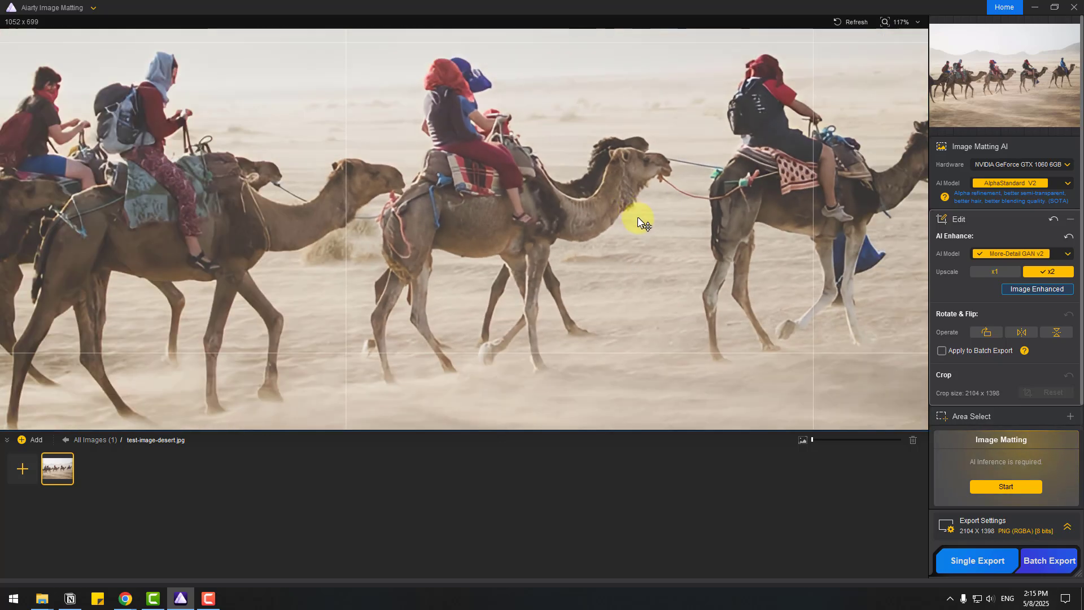
{"action": "scroll", "scroll_direction": "down", "scroll_amount": 3}
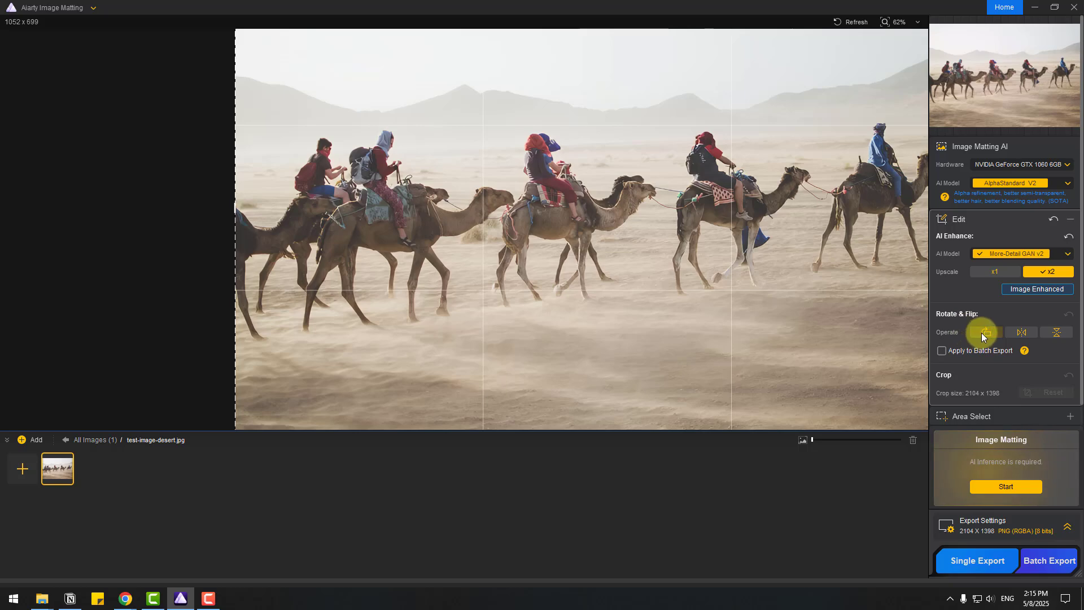
{"action": "left_click", "coordinate": [1021, 332]}
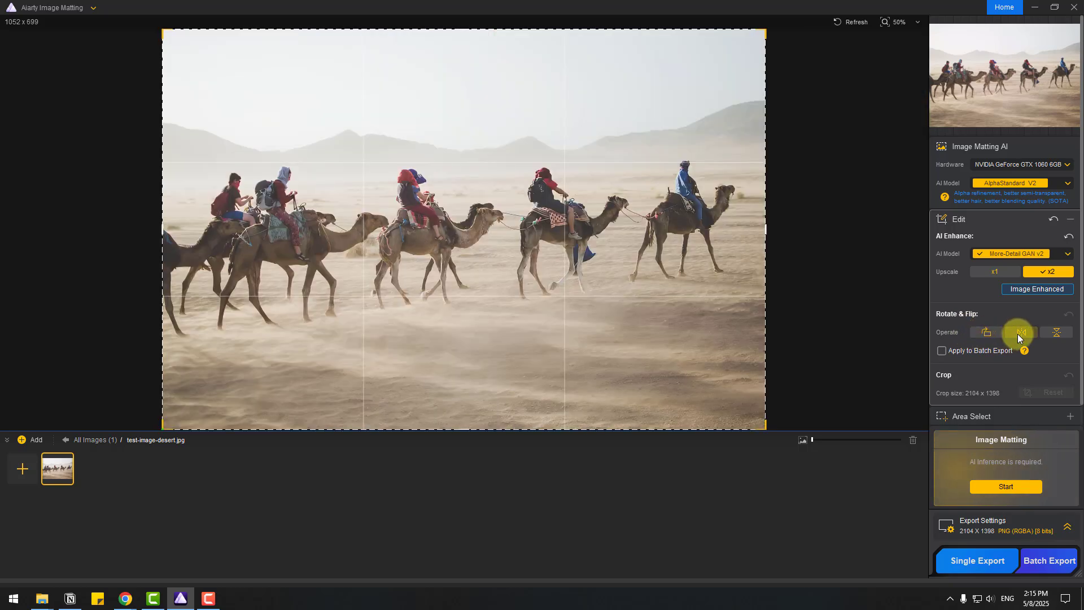
{"action": "left_click", "coordinate": [1022, 332]}
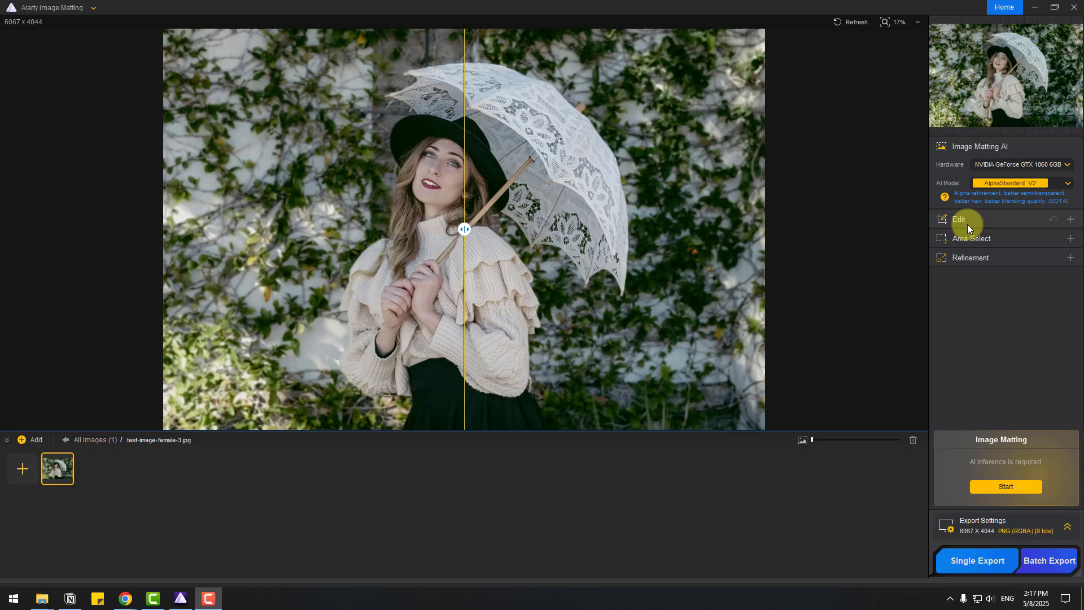
AI-detect Plant, Human, Human Face and Clothing Or Accessory areas in the umbrella portrait.
{"action": "scroll", "scroll_direction": "up", "scroll_amount": 3}
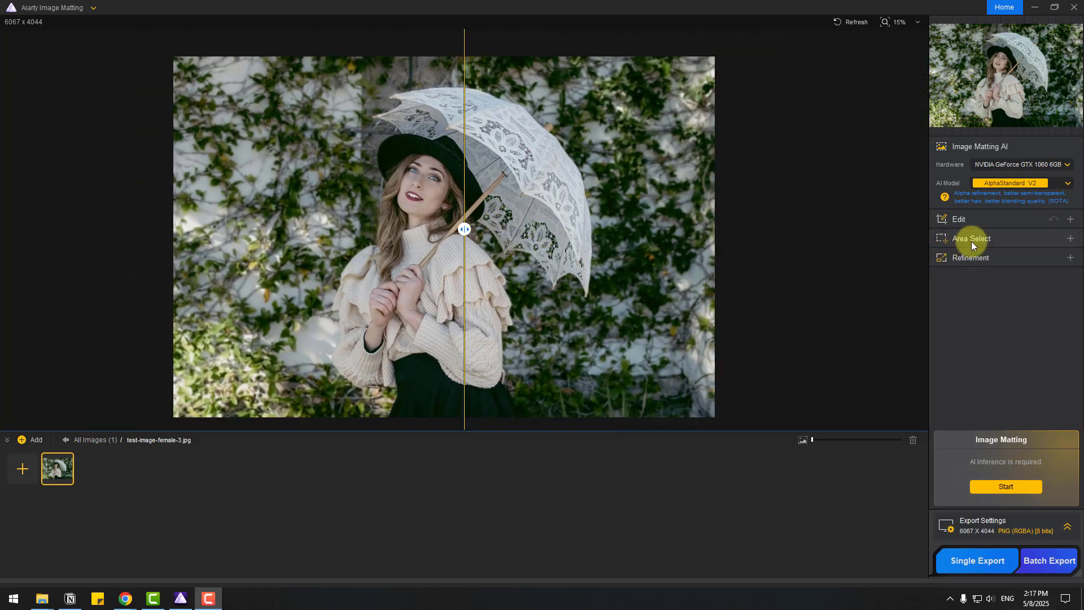
{"action": "left_click", "coordinate": [971, 238]}
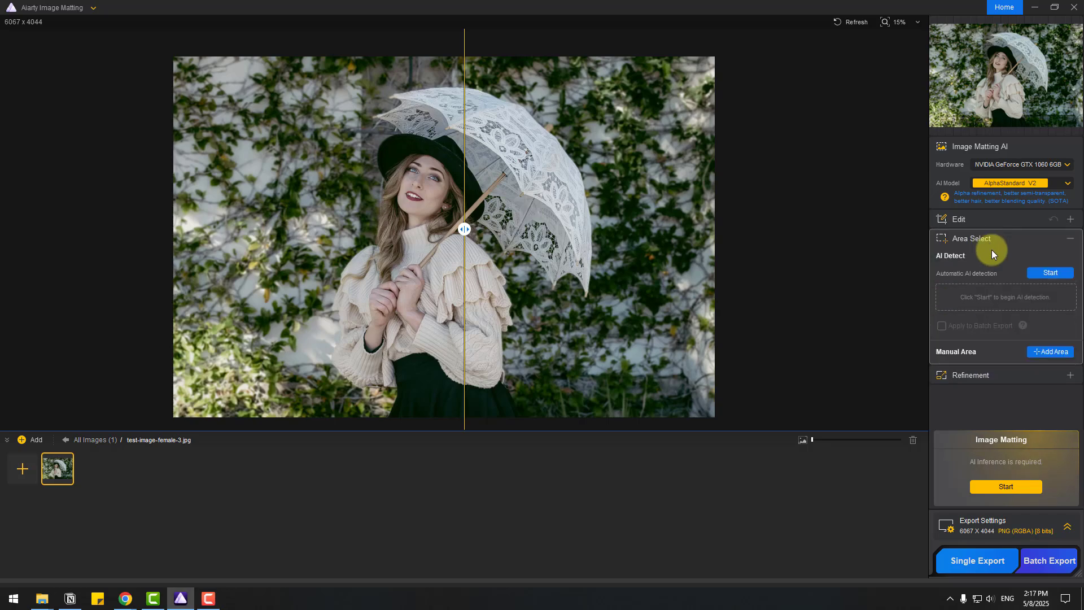
{"action": "mouse_move", "coordinate": [991, 277]}
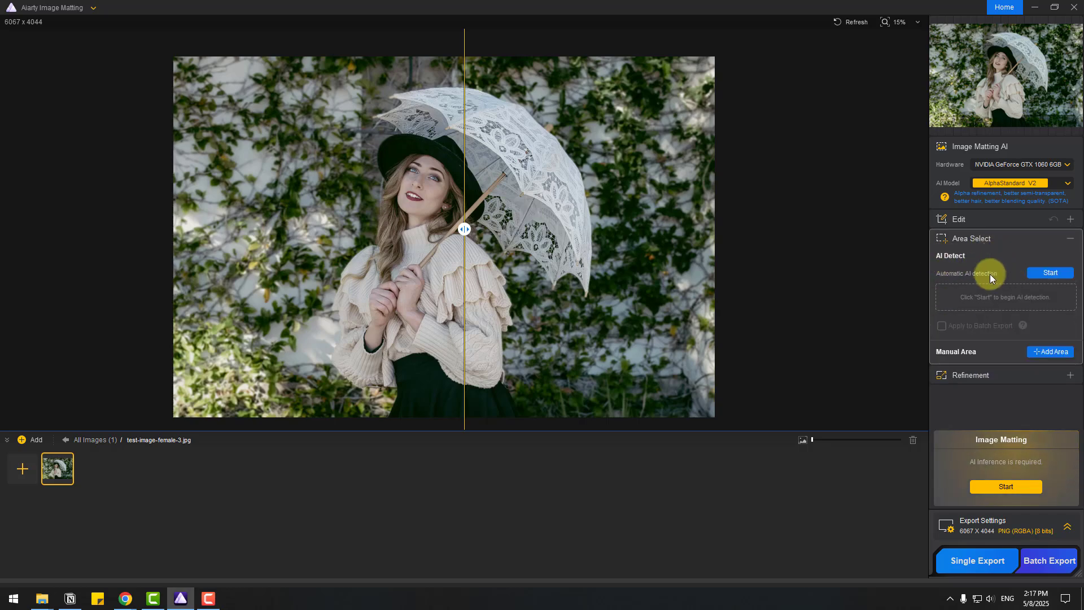
{"action": "left_click", "coordinate": [1047, 272]}
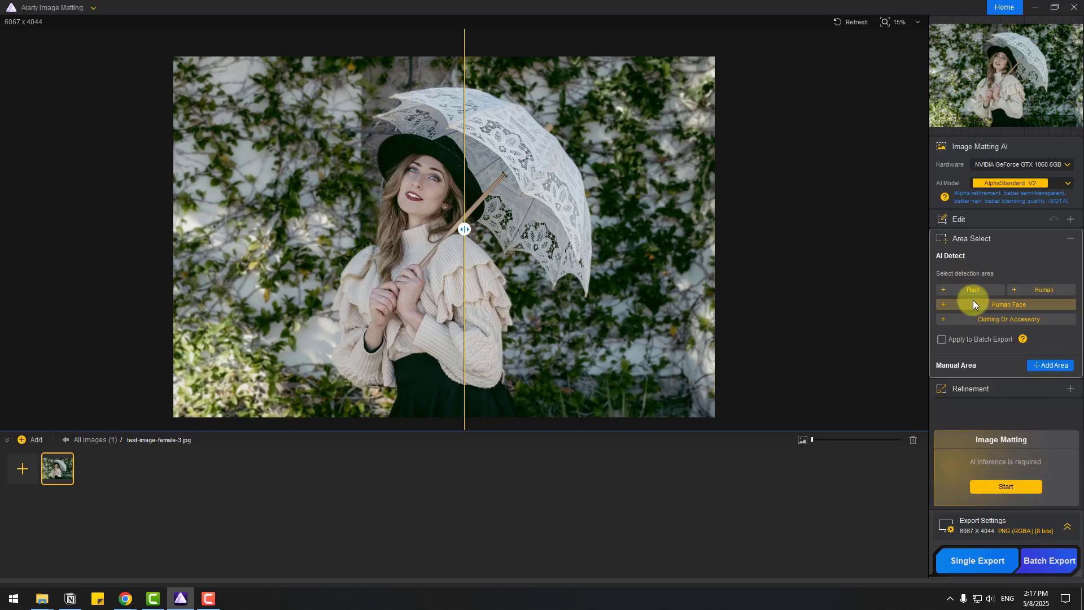
{"action": "left_click", "coordinate": [942, 289]}
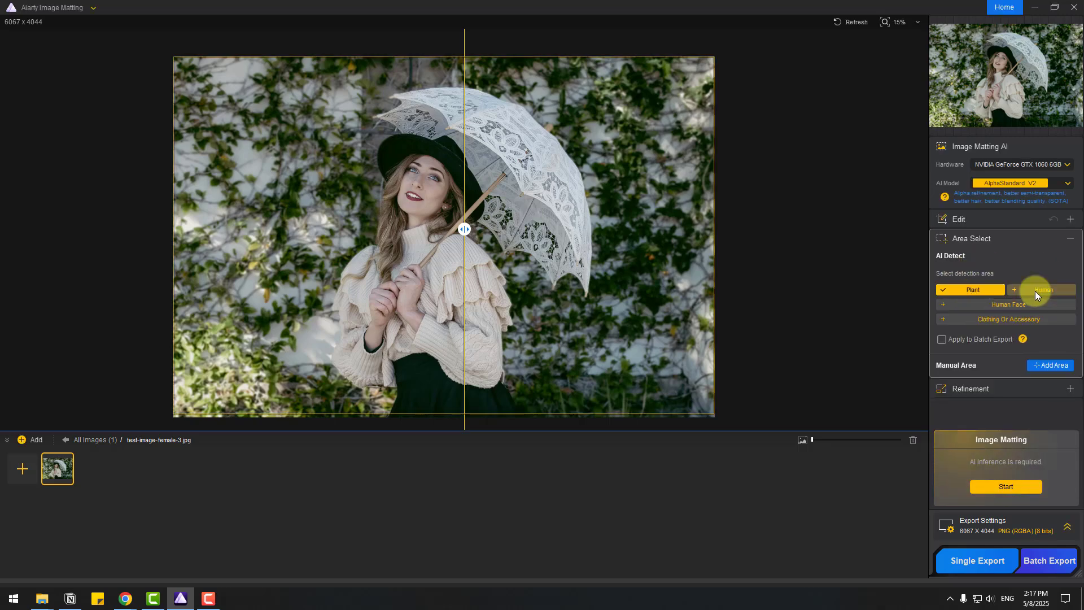
{"action": "left_click", "coordinate": [1043, 289]}
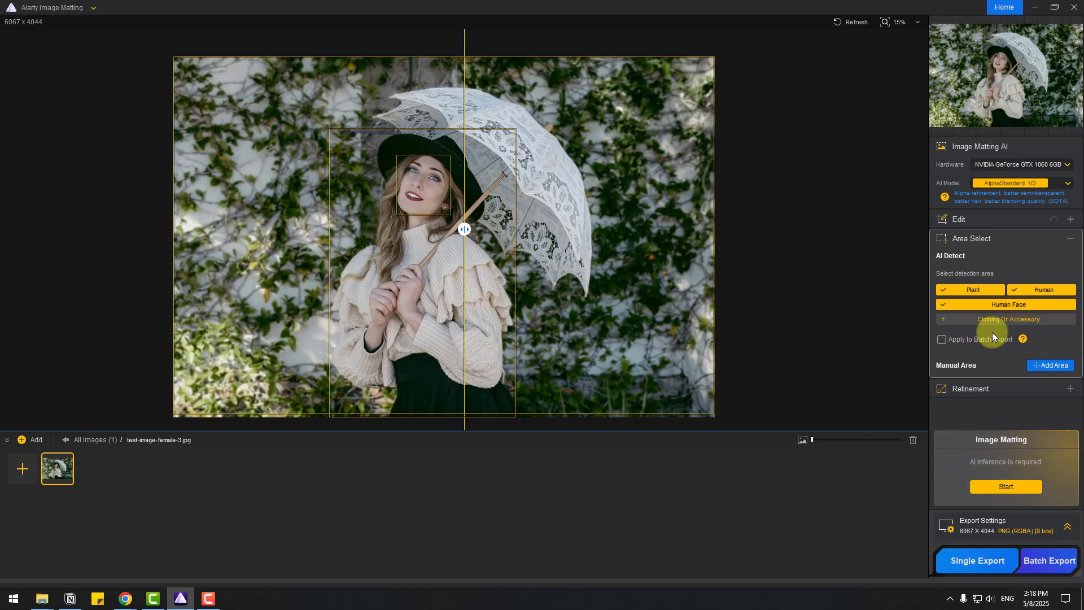
{"action": "left_click", "coordinate": [1004, 318]}
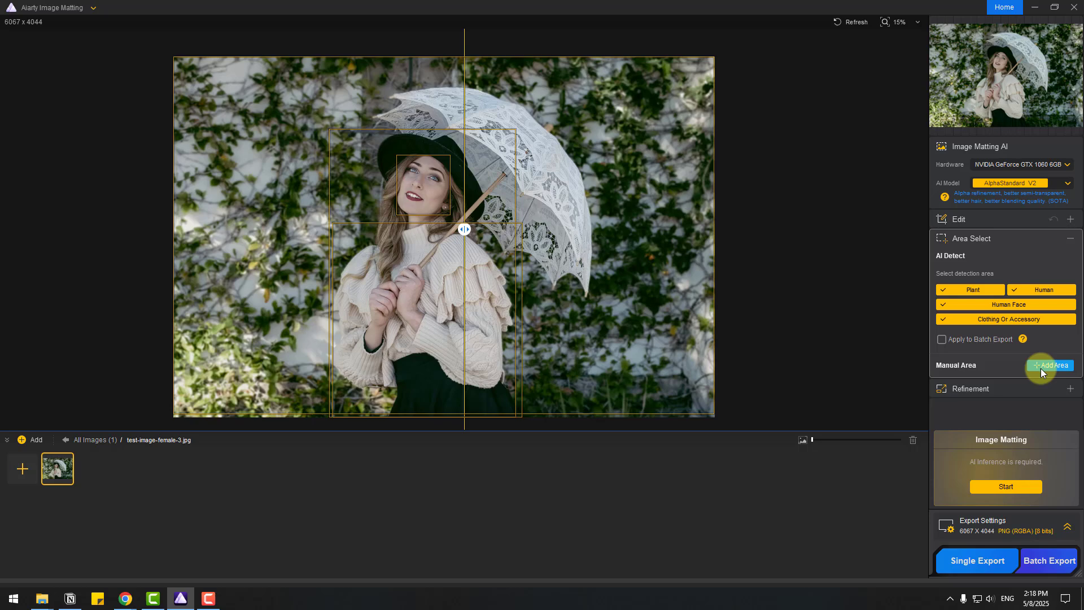
Draw a manual area and place it over the woman's torso and skirt below her face.
{"action": "left_click", "coordinate": [1049, 365]}
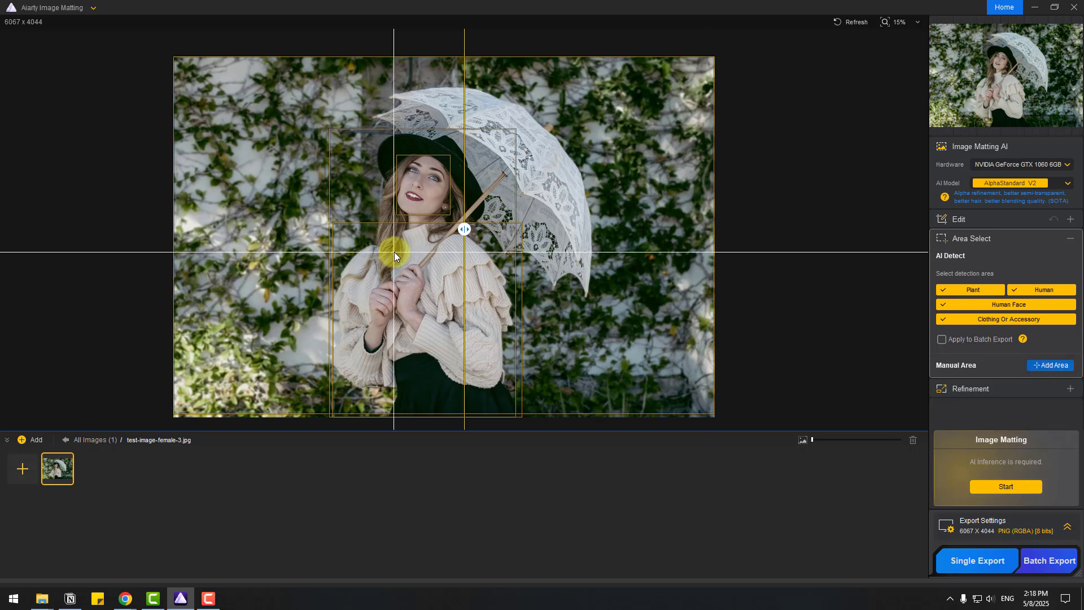
{"action": "left_click_drag", "start_coordinate": [396, 254], "coordinate": [182, 266]}
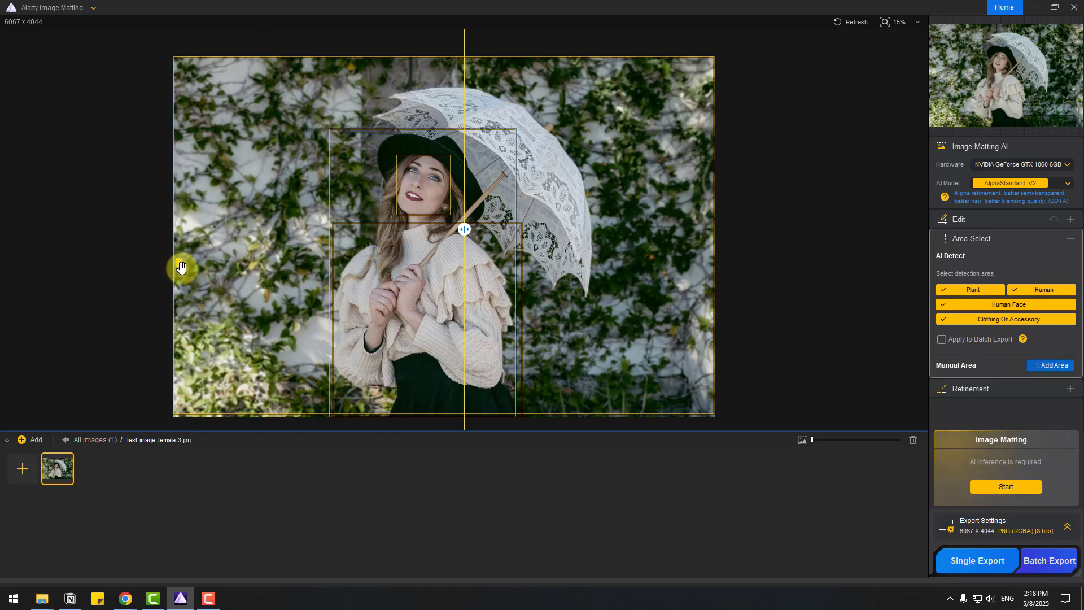
{"action": "left_click_drag", "start_coordinate": [182, 268], "coordinate": [309, 403]}
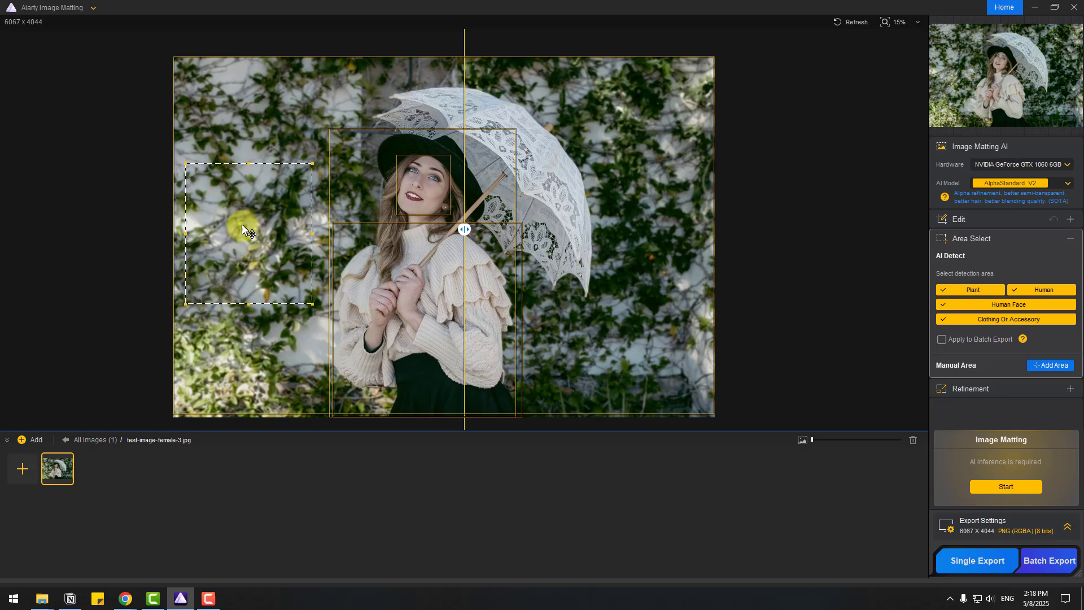
{"action": "left_click_drag", "start_coordinate": [248, 231], "coordinate": [654, 155]}
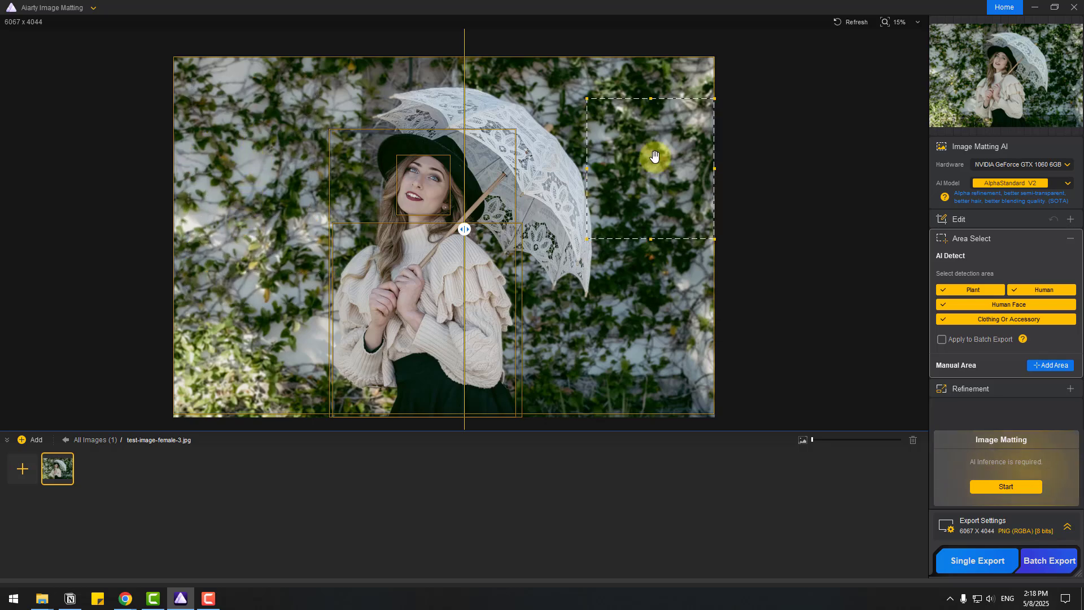
{"action": "left_click_drag", "start_coordinate": [654, 156], "coordinate": [602, 125]}
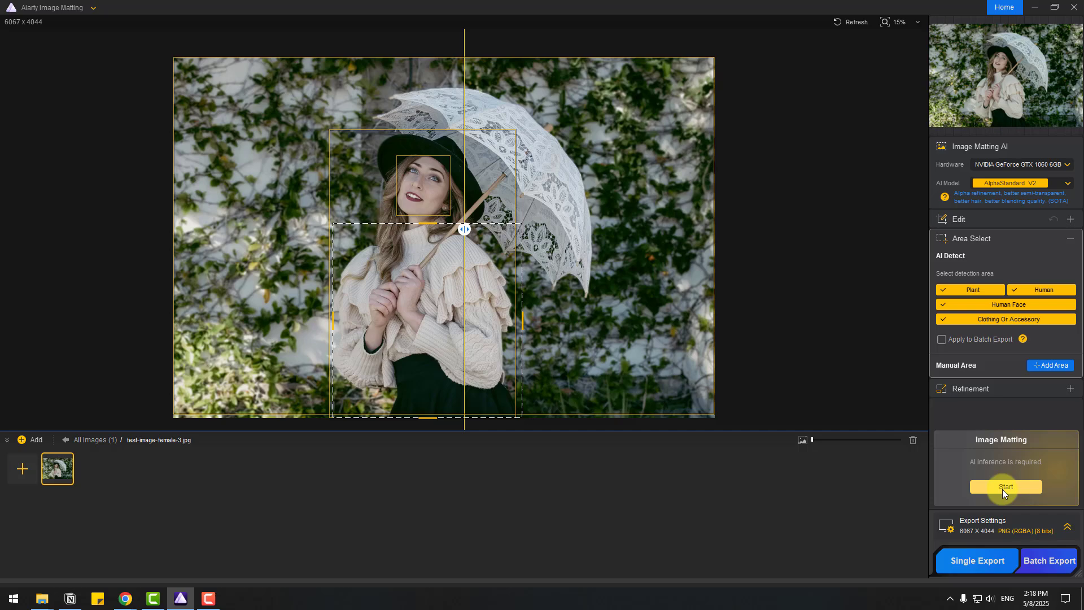
Run AI matting to cut out the woman and umbrella, then adjust the mask's feather width.
{"action": "left_click", "coordinate": [1004, 485]}
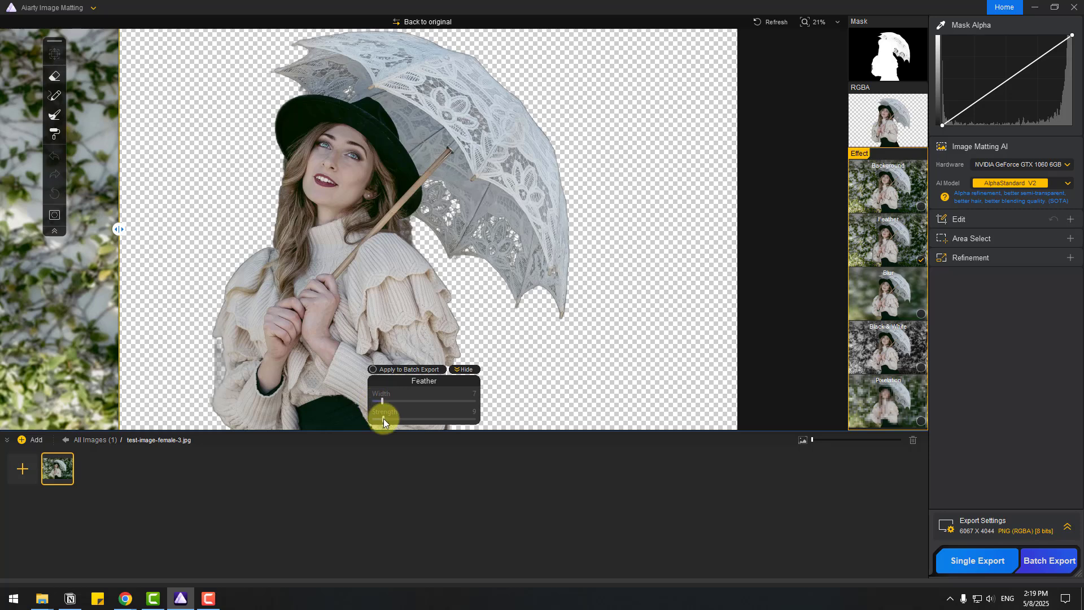
{"action": "left_click_drag", "start_coordinate": [384, 420], "coordinate": [436, 419]}
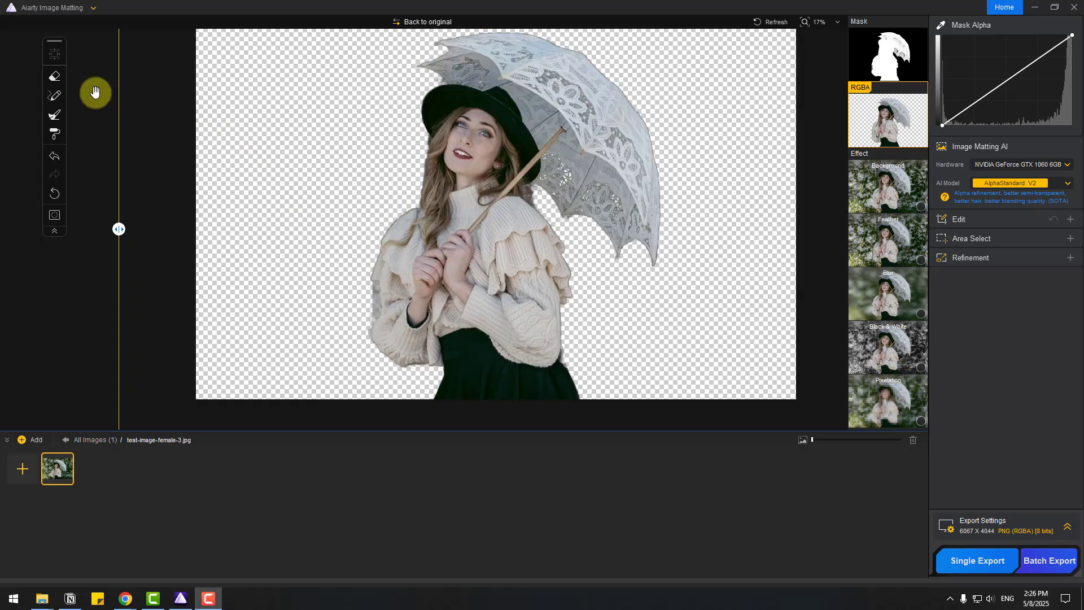
Erase a stray fringe from the lace umbrella's mask edge with the Eraser.
{"action": "left_click", "coordinate": [54, 75]}
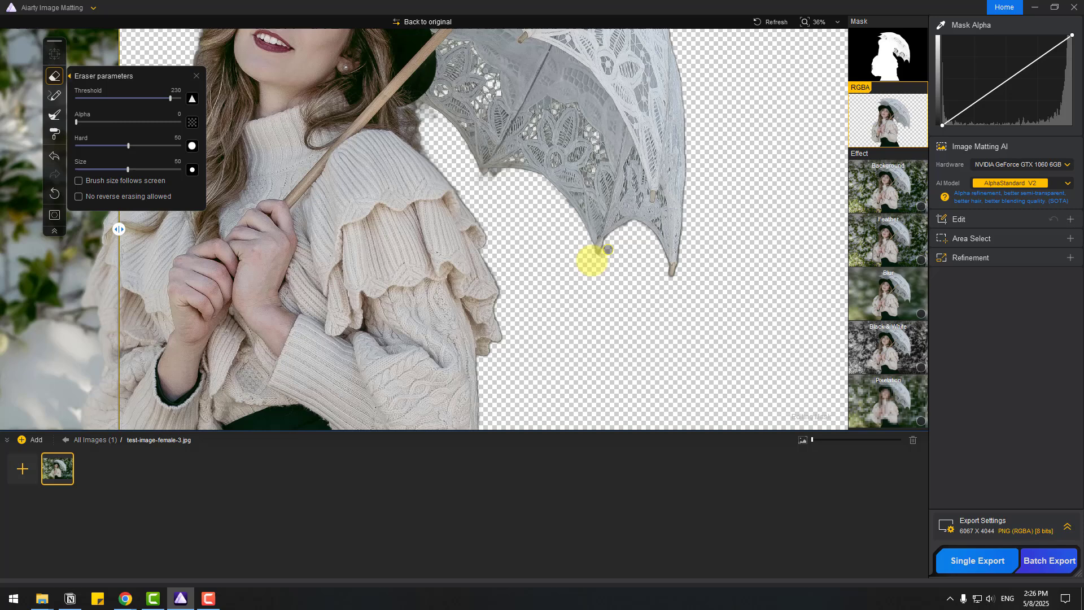
{"action": "left_click_drag", "start_coordinate": [595, 260], "coordinate": [676, 271]}
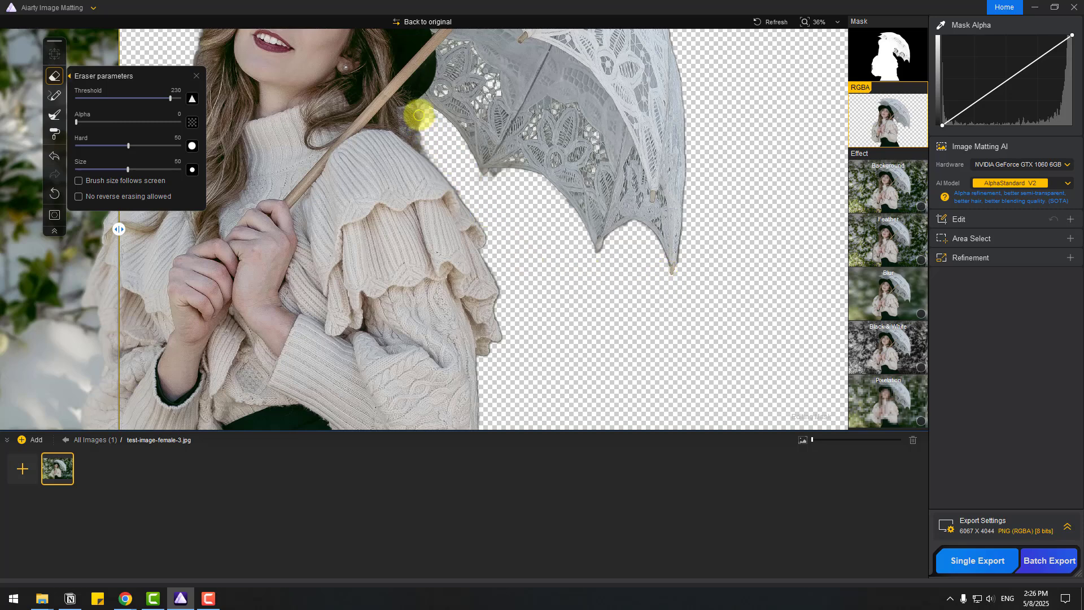
{"action": "left_click_drag", "start_coordinate": [418, 117], "coordinate": [456, 169]}
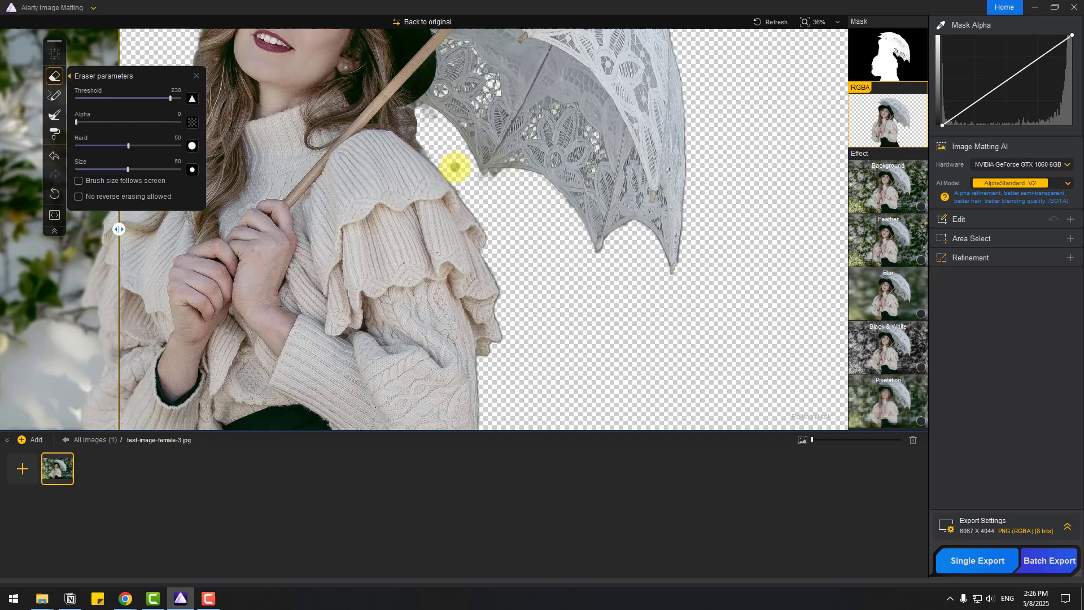
Lower the eraser threshold stepwise to 36 and set alpha to 90.
{"action": "left_click_drag", "start_coordinate": [166, 97], "coordinate": [150, 97]}
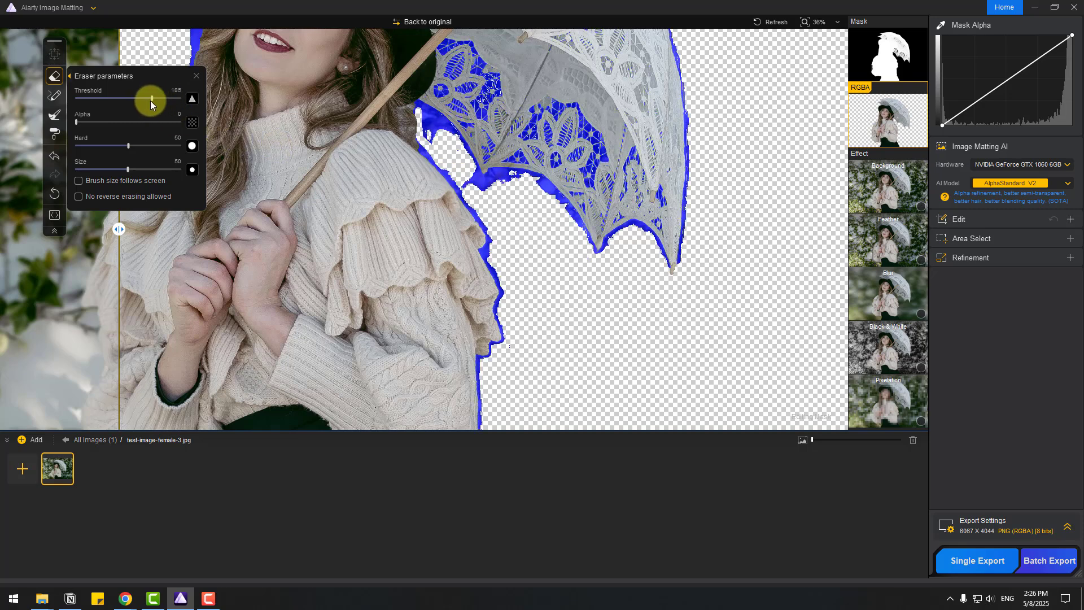
{"action": "left_click_drag", "start_coordinate": [150, 98], "coordinate": [121, 98]}
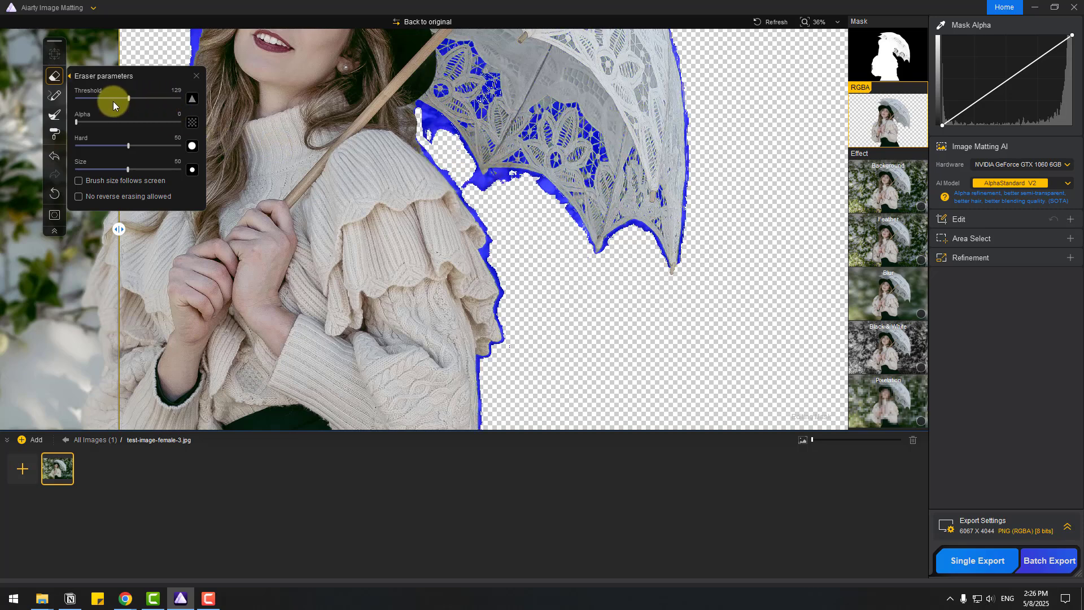
{"action": "left_click_drag", "start_coordinate": [122, 97], "coordinate": [81, 97]}
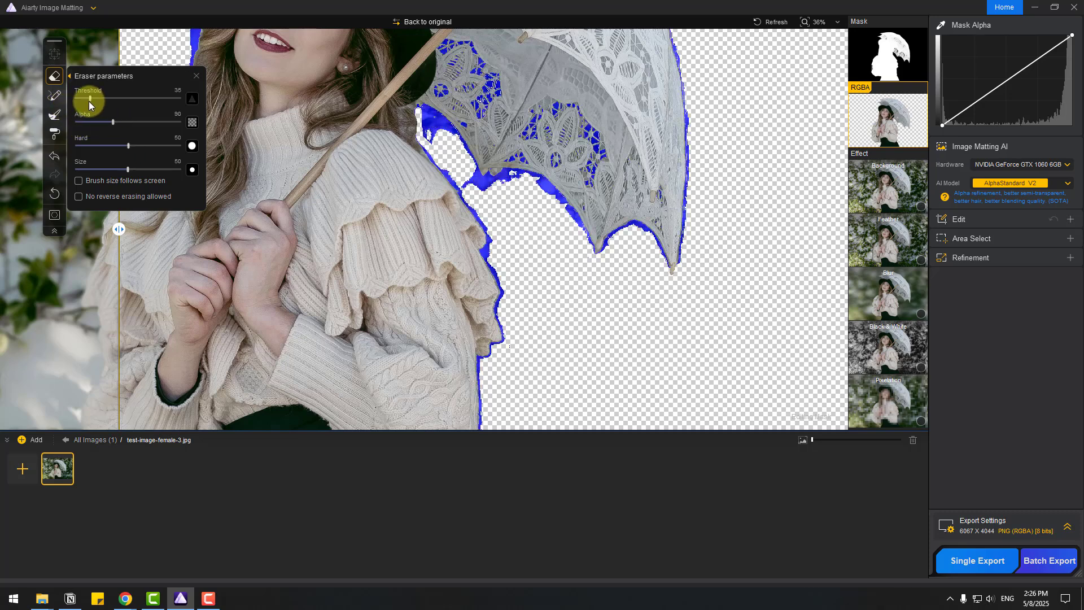
{"action": "left_click_drag", "start_coordinate": [90, 99], "coordinate": [72, 99]}
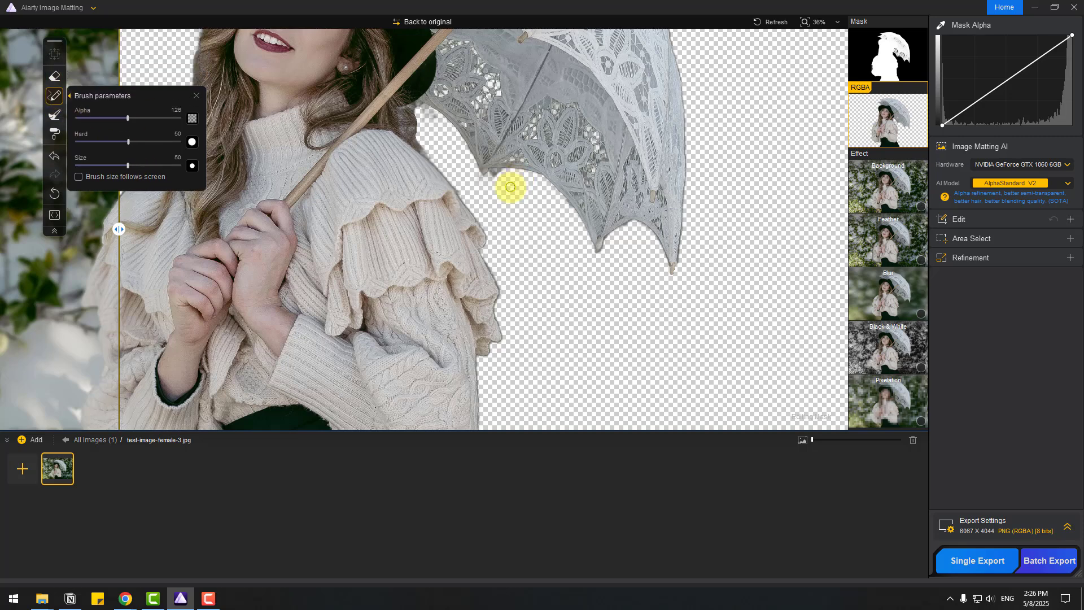
{"action": "left_click_drag", "start_coordinate": [508, 186], "coordinate": [535, 285]}
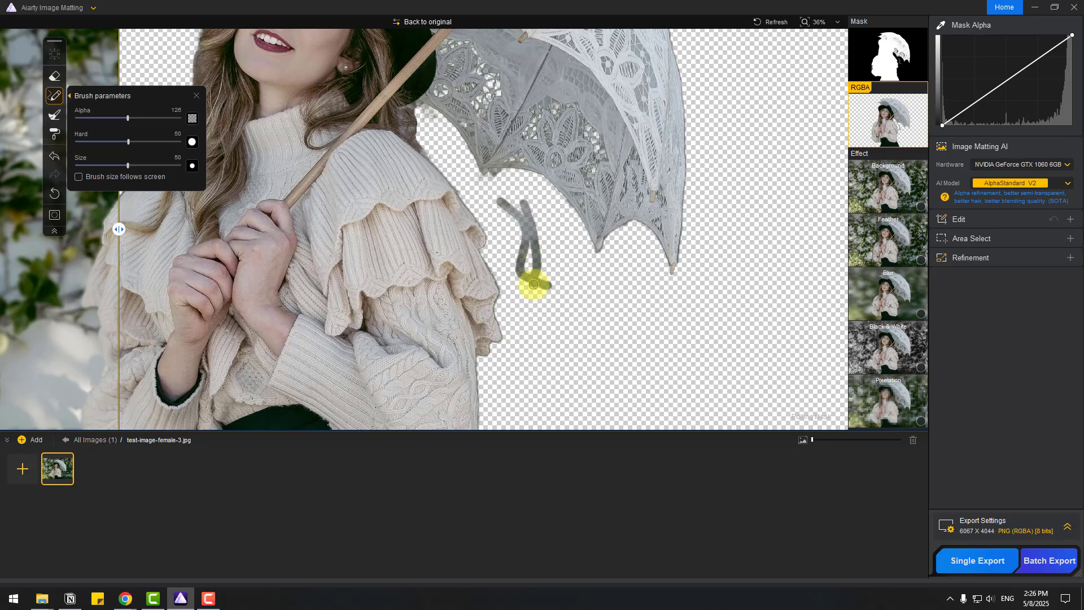
{"action": "left_click_drag", "start_coordinate": [532, 284], "coordinate": [564, 211]}
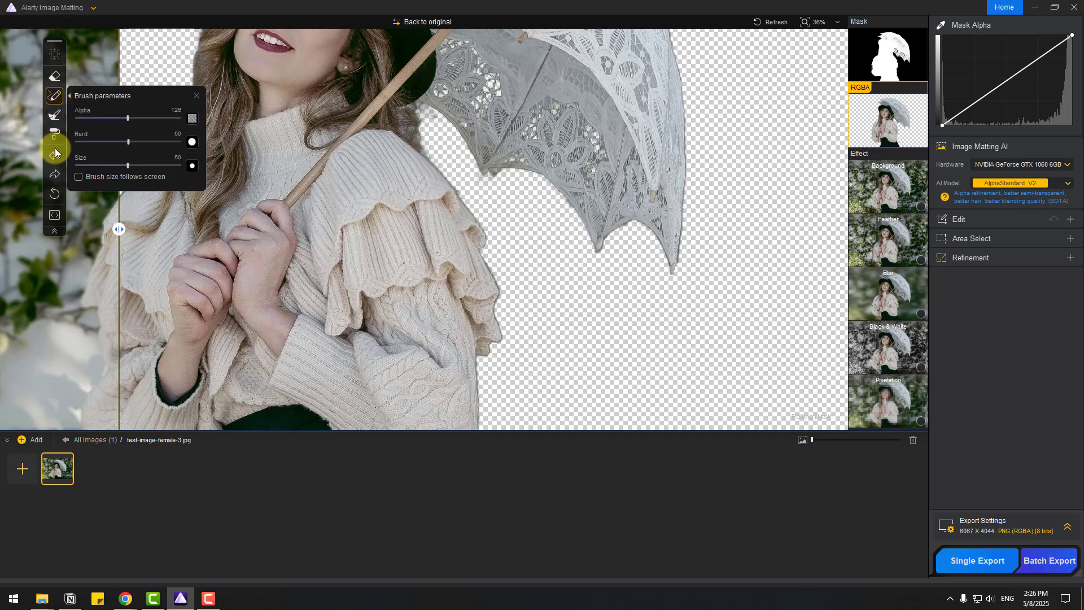
{"action": "mouse_move", "coordinate": [379, 7]}
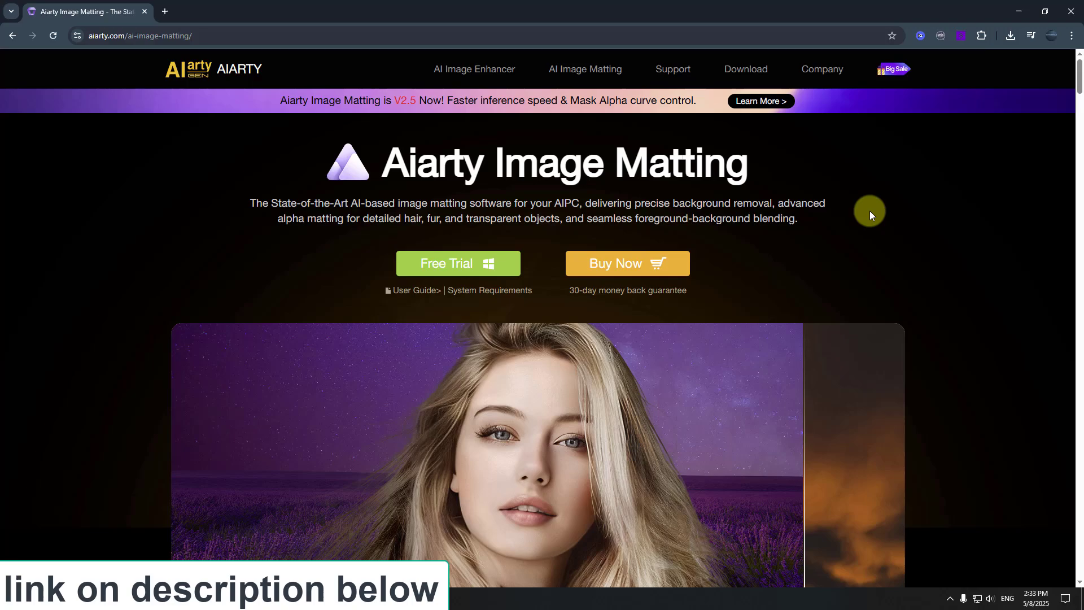
Scroll the Image Matting product page down to 'What the Experts Are Saying'.
{"action": "scroll", "scroll_direction": "down", "scroll_amount": 3}
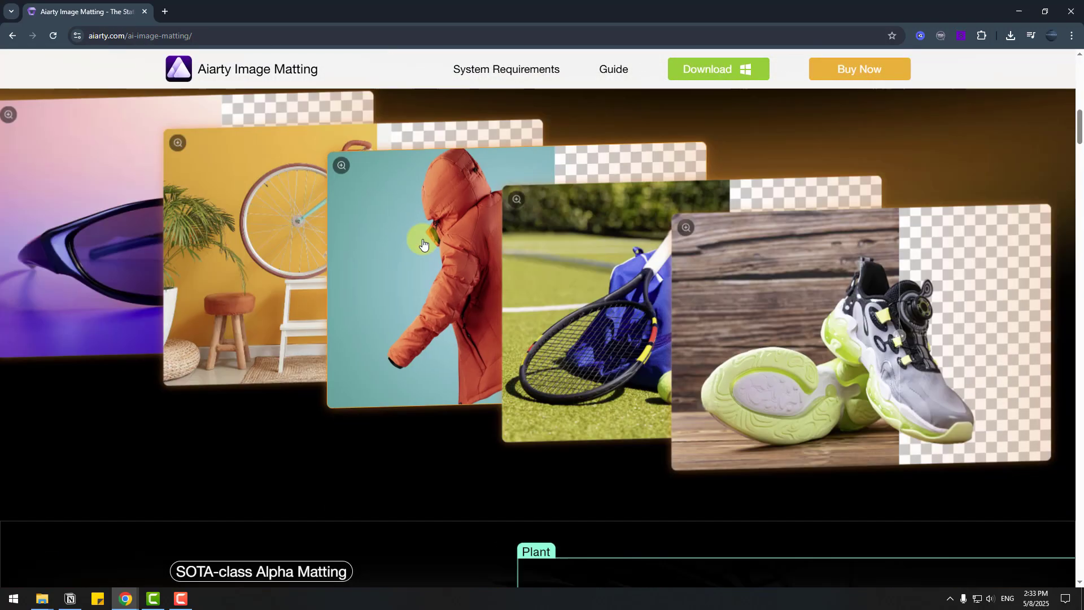
{"action": "scroll", "scroll_direction": "down", "scroll_amount": 3}
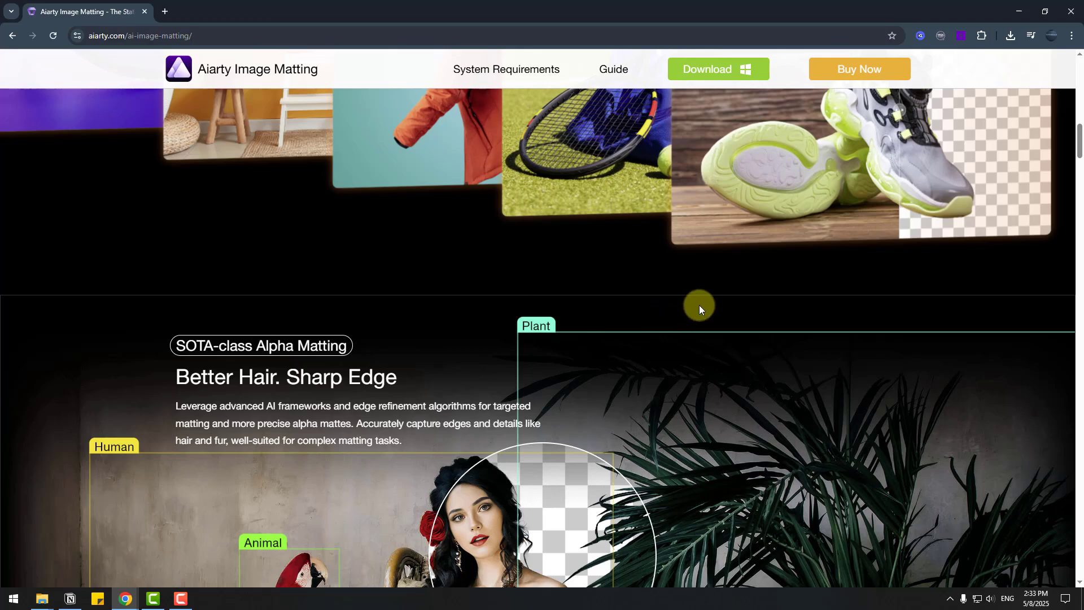
{"action": "scroll", "scroll_direction": "down", "scroll_amount": 3}
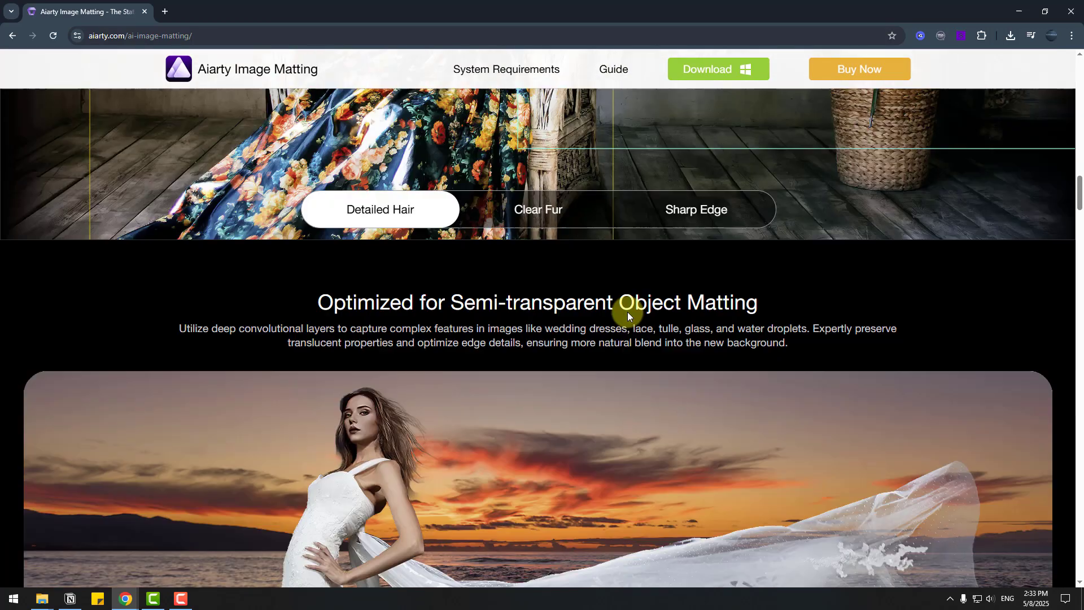
{"action": "scroll", "scroll_direction": "down", "scroll_amount": 3}
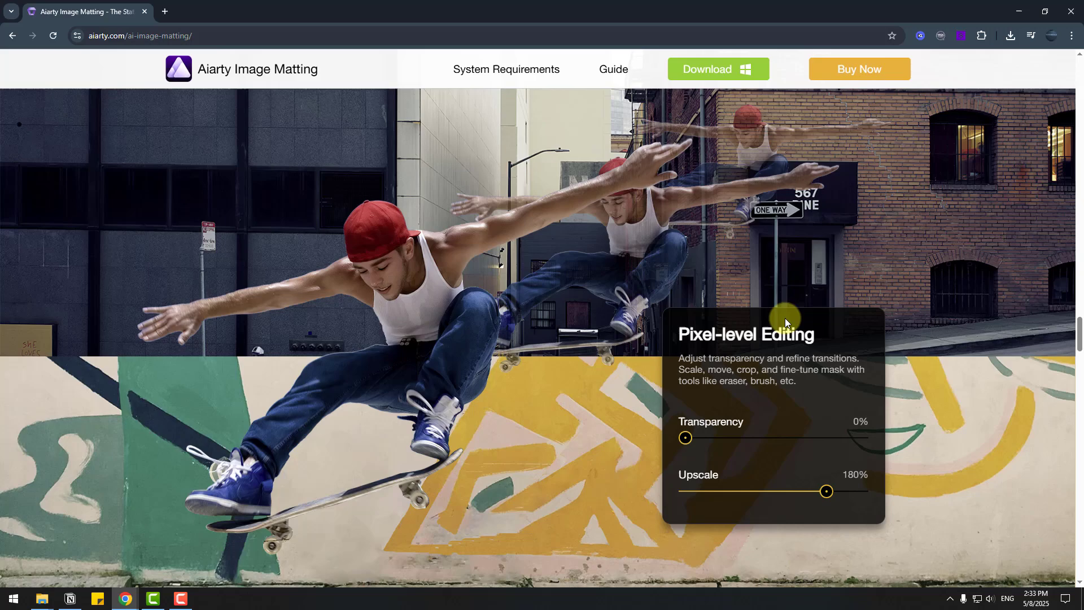
{"action": "scroll", "scroll_direction": "down", "scroll_amount": 3}
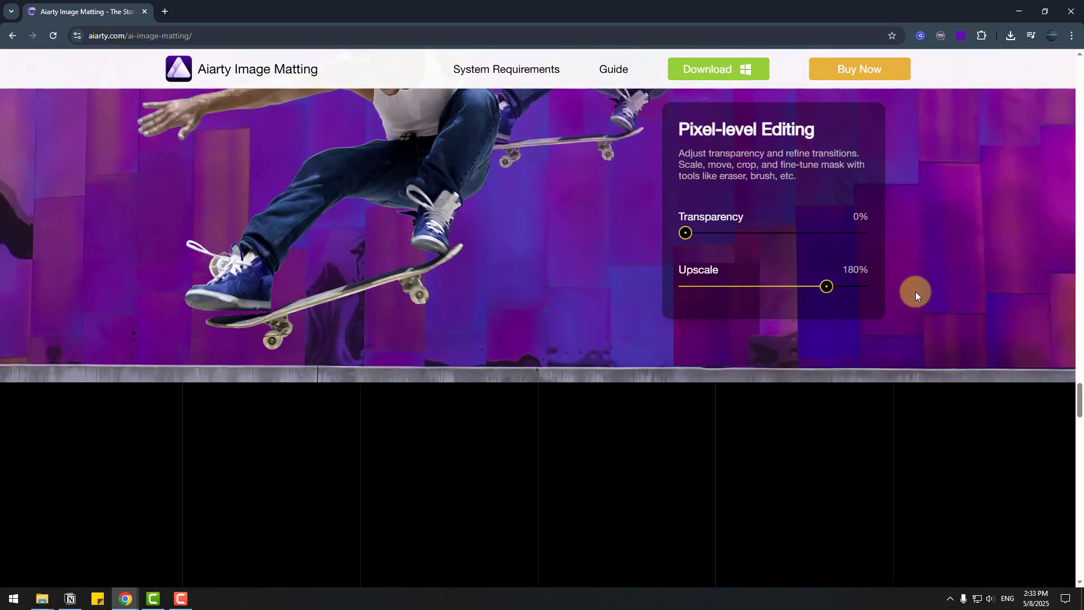
{"action": "scroll", "scroll_direction": "down", "scroll_amount": 3}
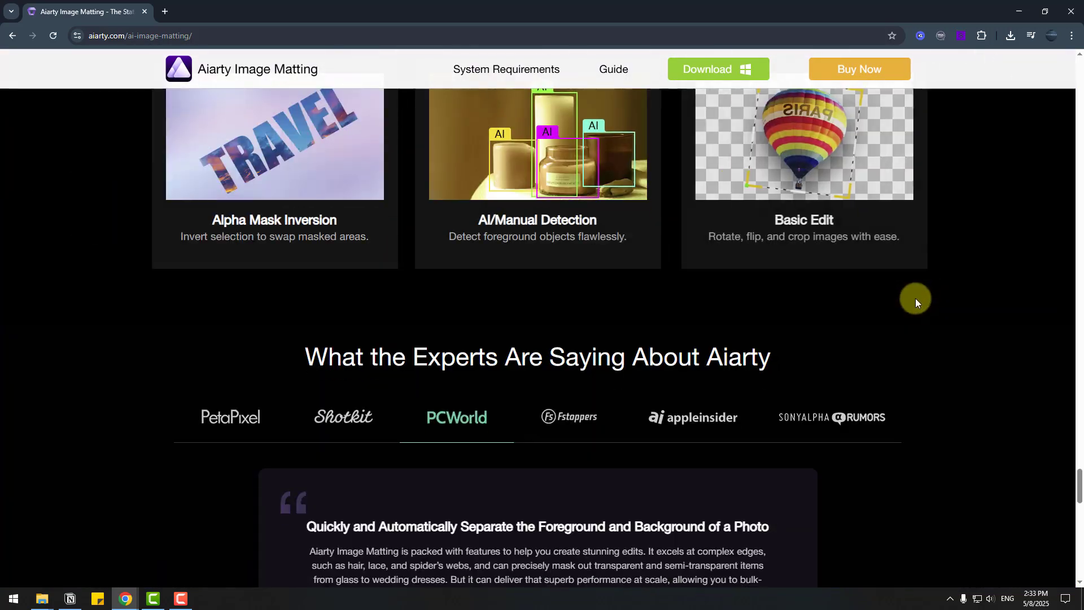